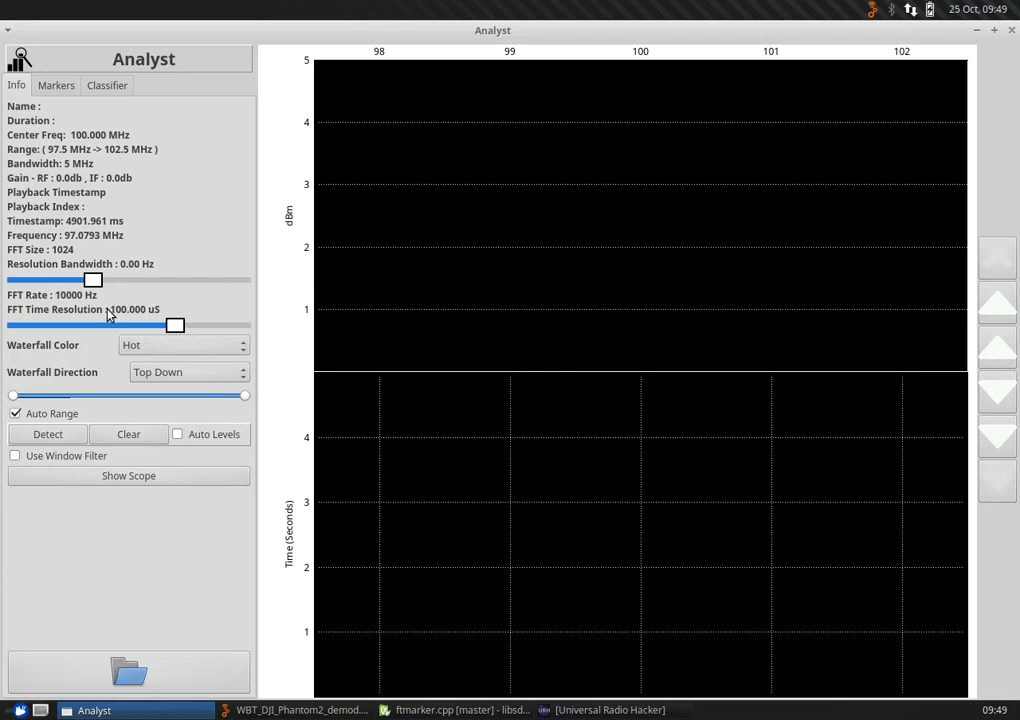
Step: Browse for a QVRT recording and select 900Band_Telemetry_2.qvrt in the Open dialog
click(128, 672)
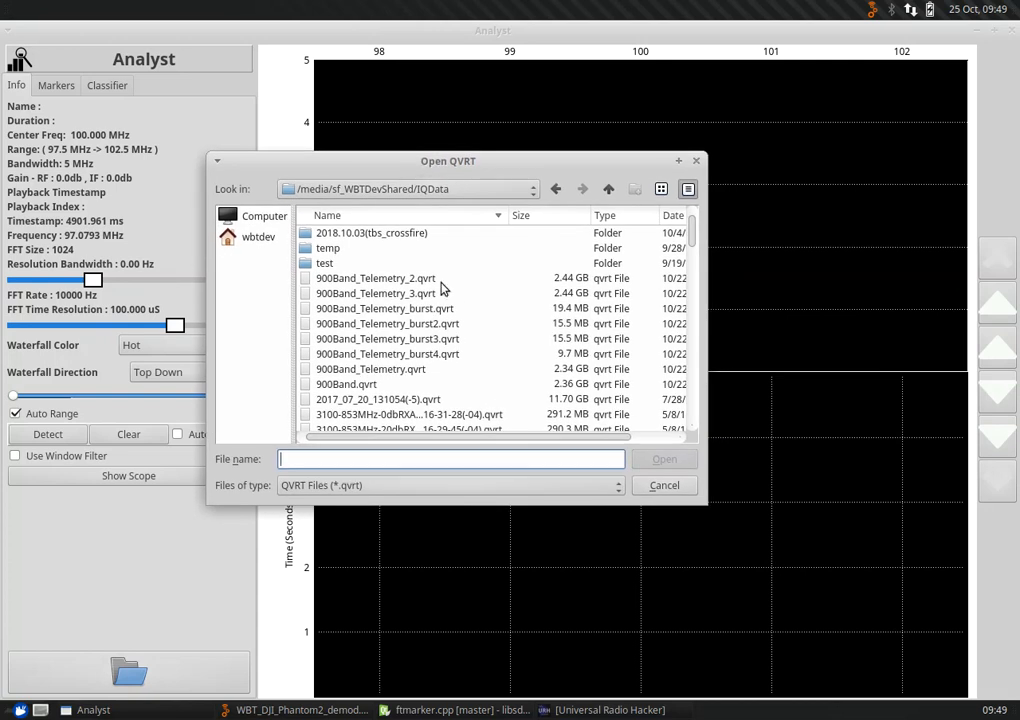
mouse_move(428, 310)
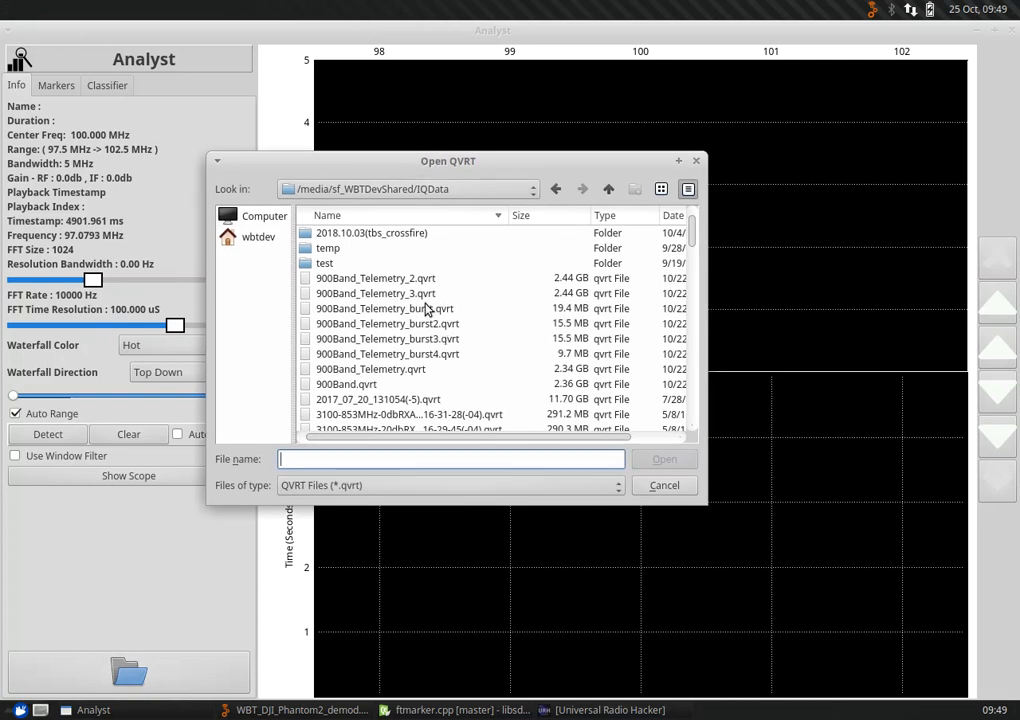
click(376, 292)
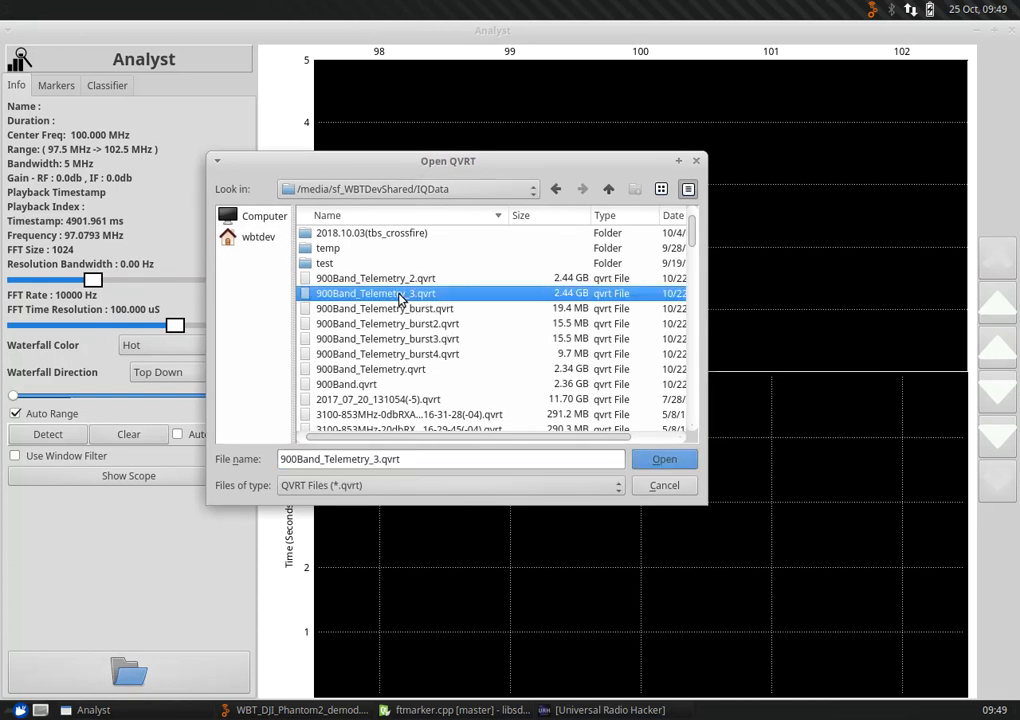
mouse_move(376, 288)
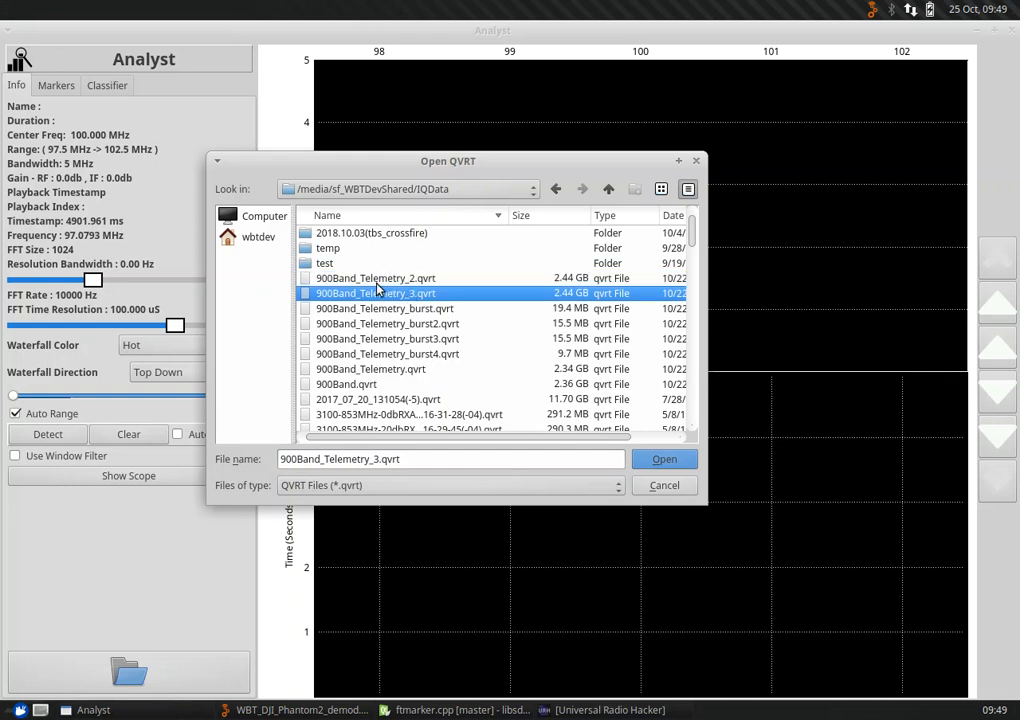
click(376, 278)
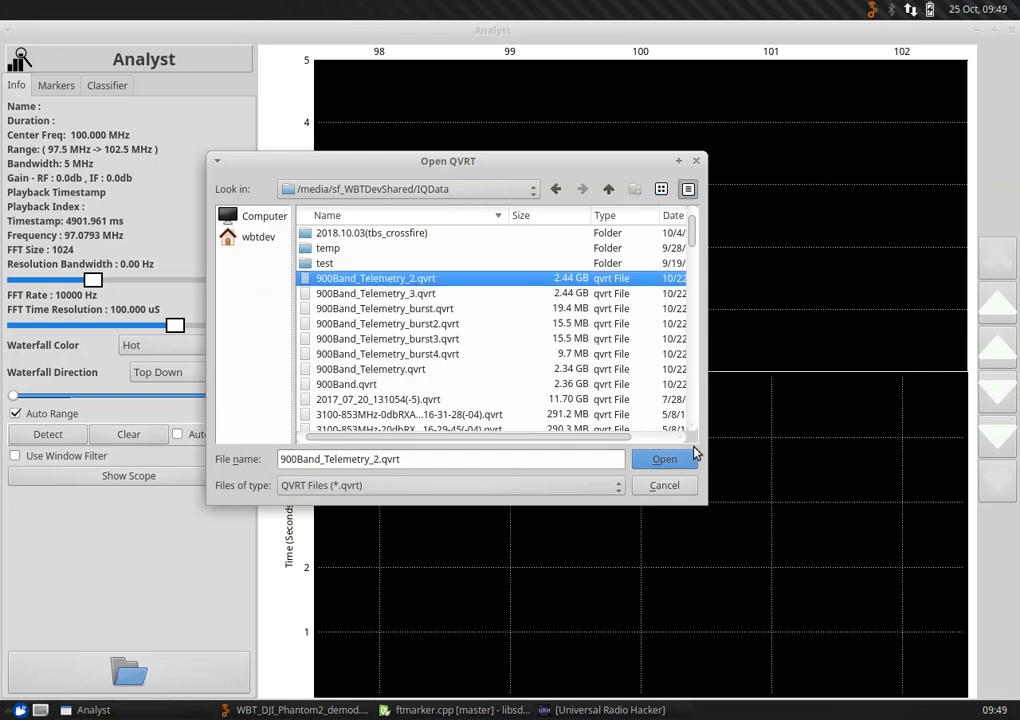
Step: Load 900Band_Telemetry_2 so its spectrum near 920 MHz and waterfall appear
click(664, 458)
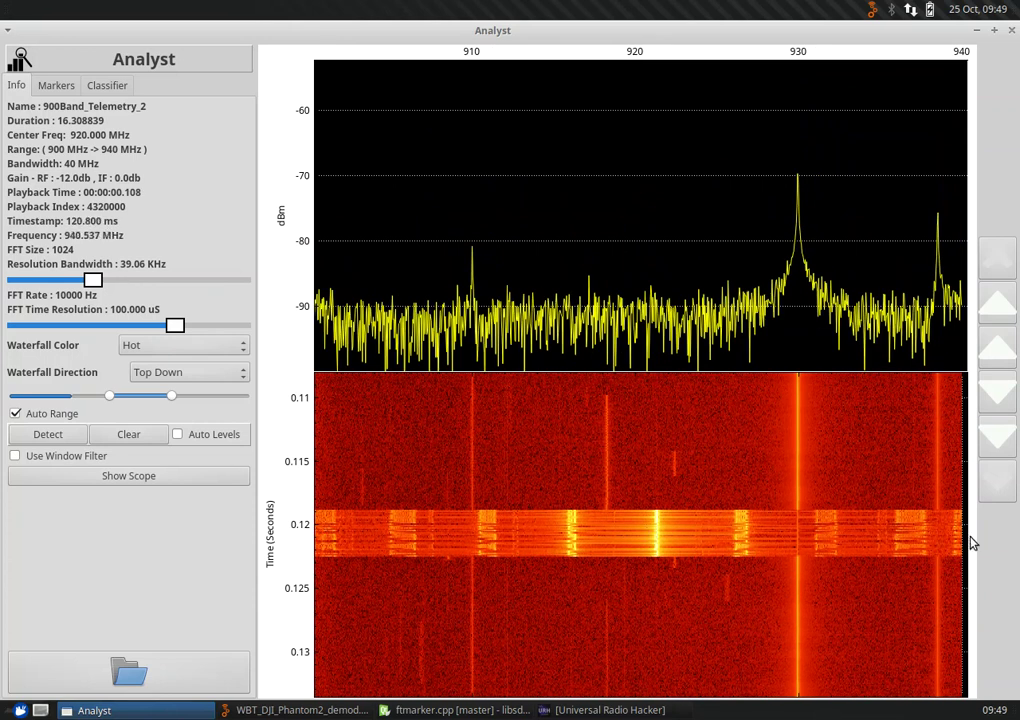
mouse_move(744, 536)
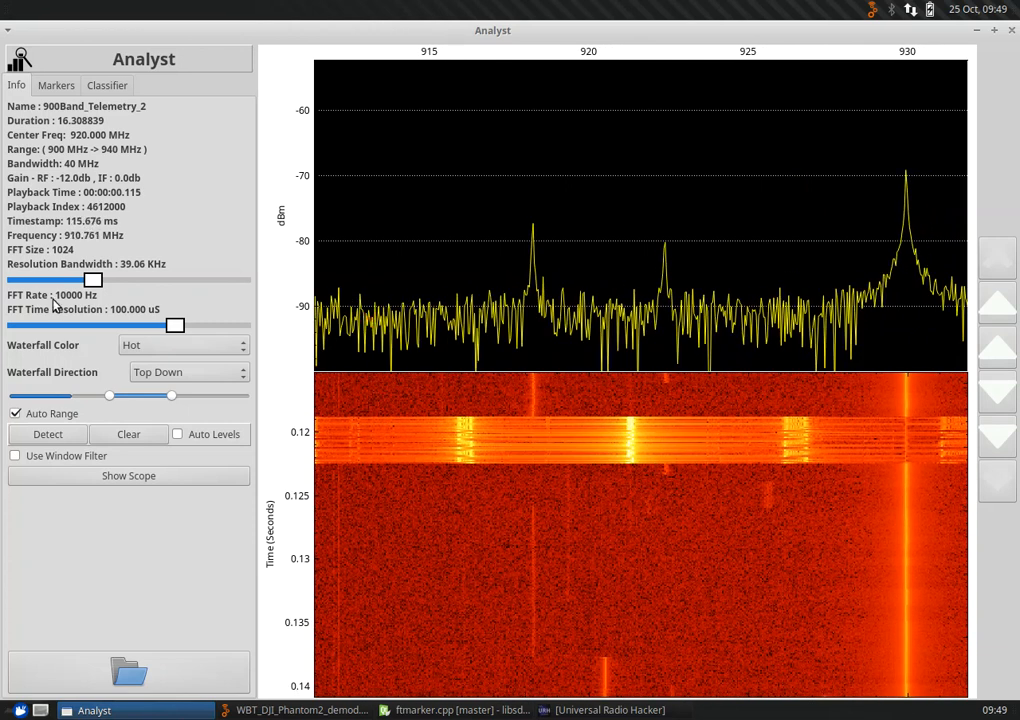
Step: Set the waterfall FFT time resolution to 20 µs with Auto Range turned off
drag(176, 324, 192, 324)
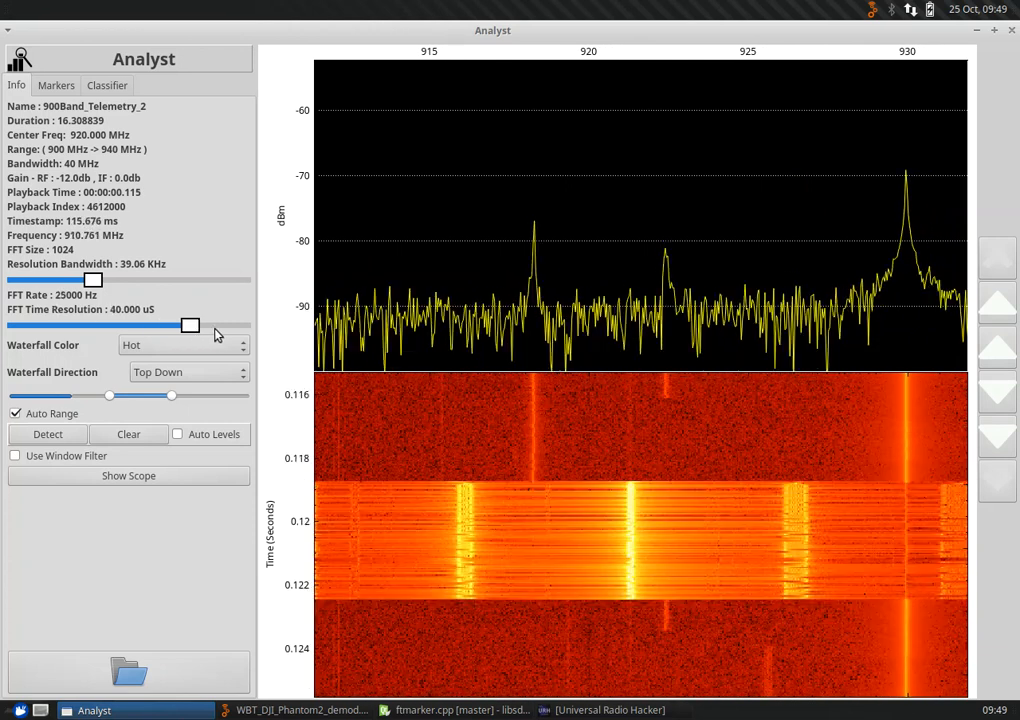
drag(192, 324, 206, 324)
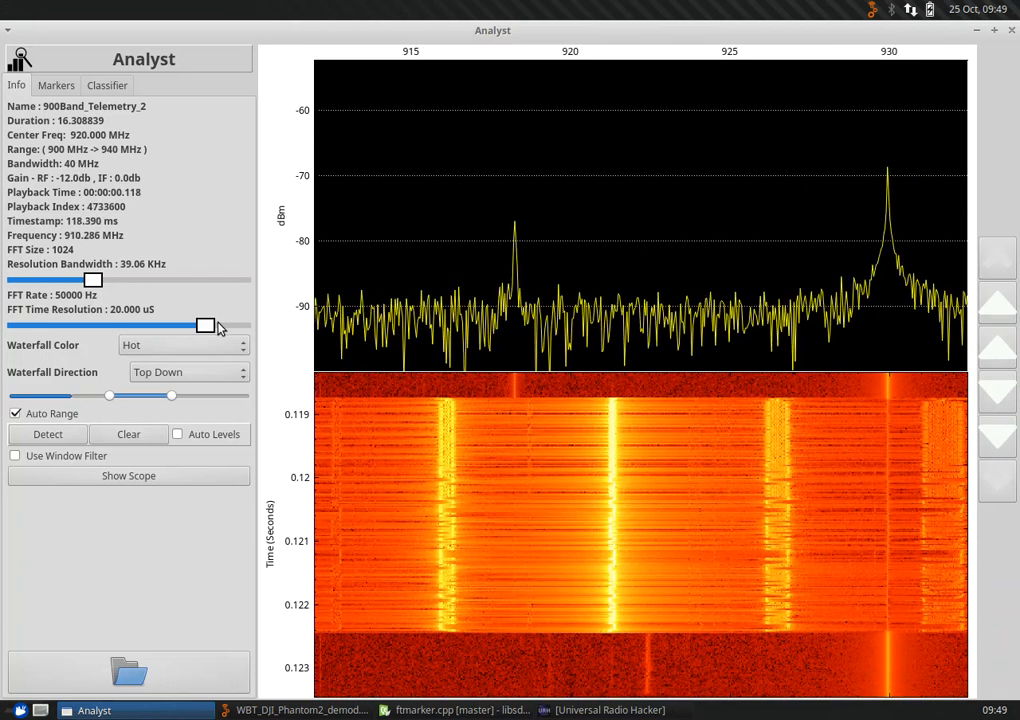
drag(208, 324, 220, 324)
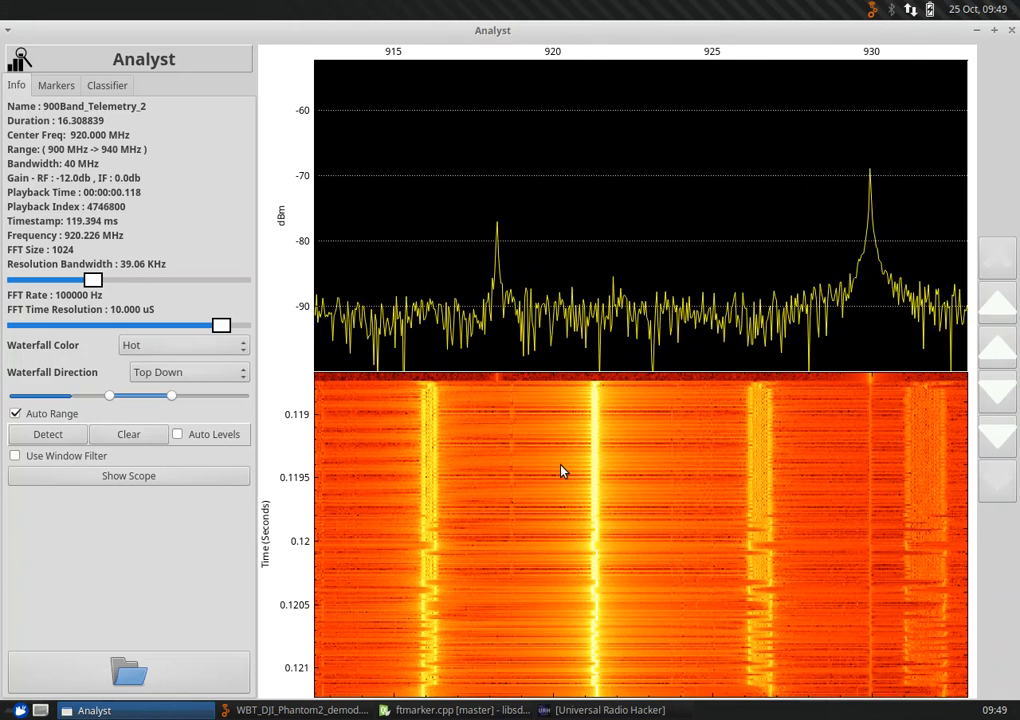
click(16, 412)
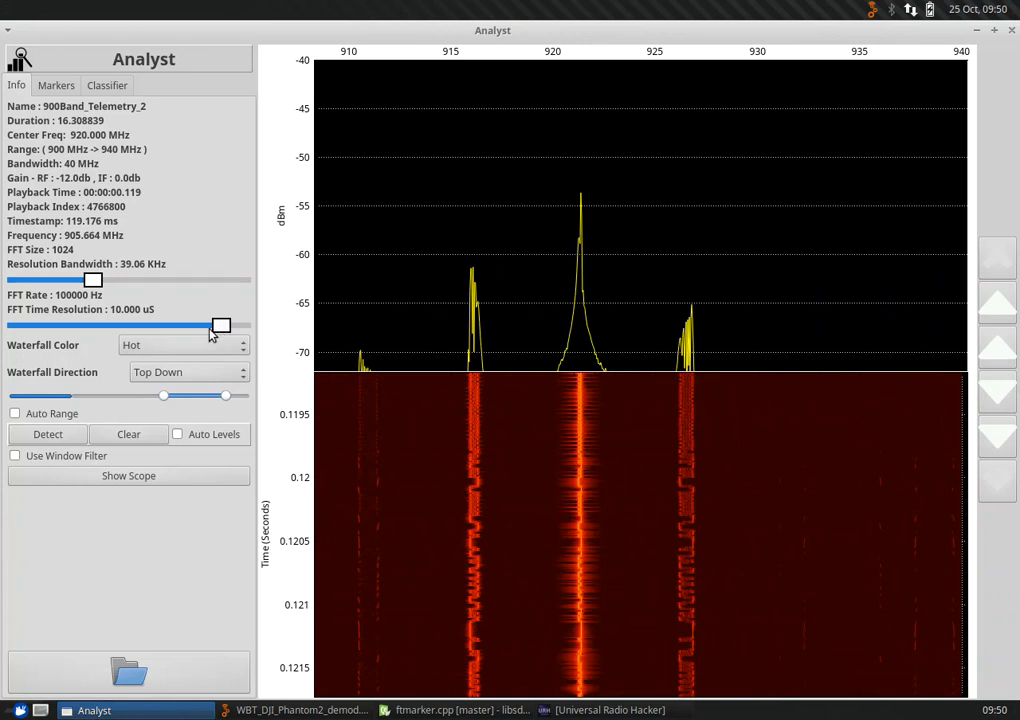
drag(220, 326, 206, 326)
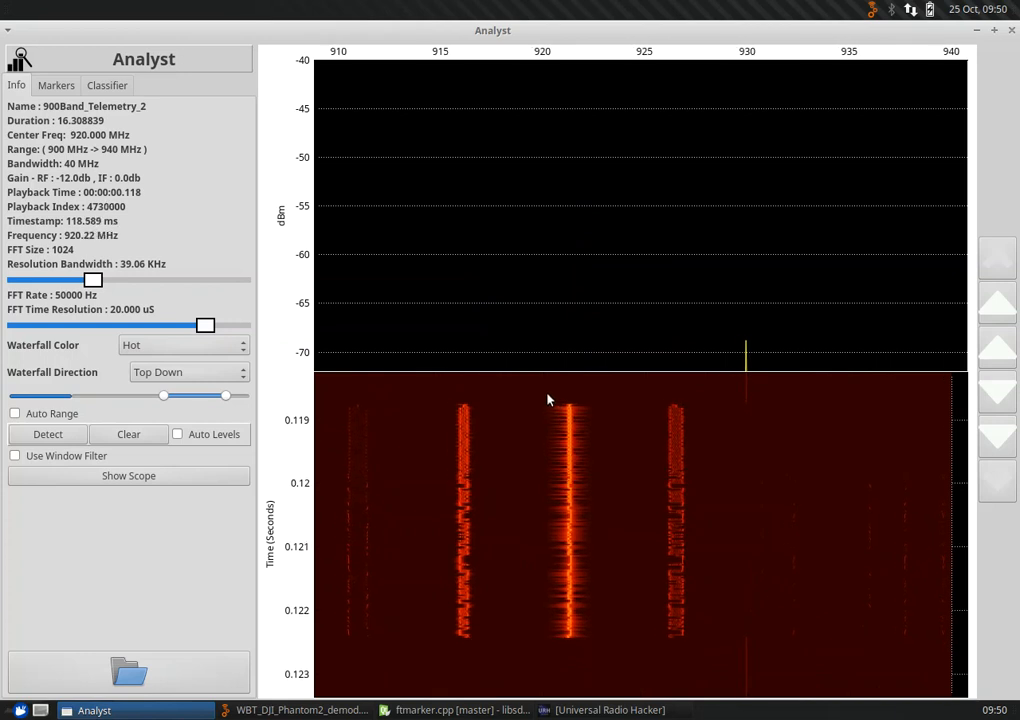
Step: Box the ~921 MHz burst in the waterfall and add it as Marker 5 in the Markers list
drag(548, 400, 590, 646)
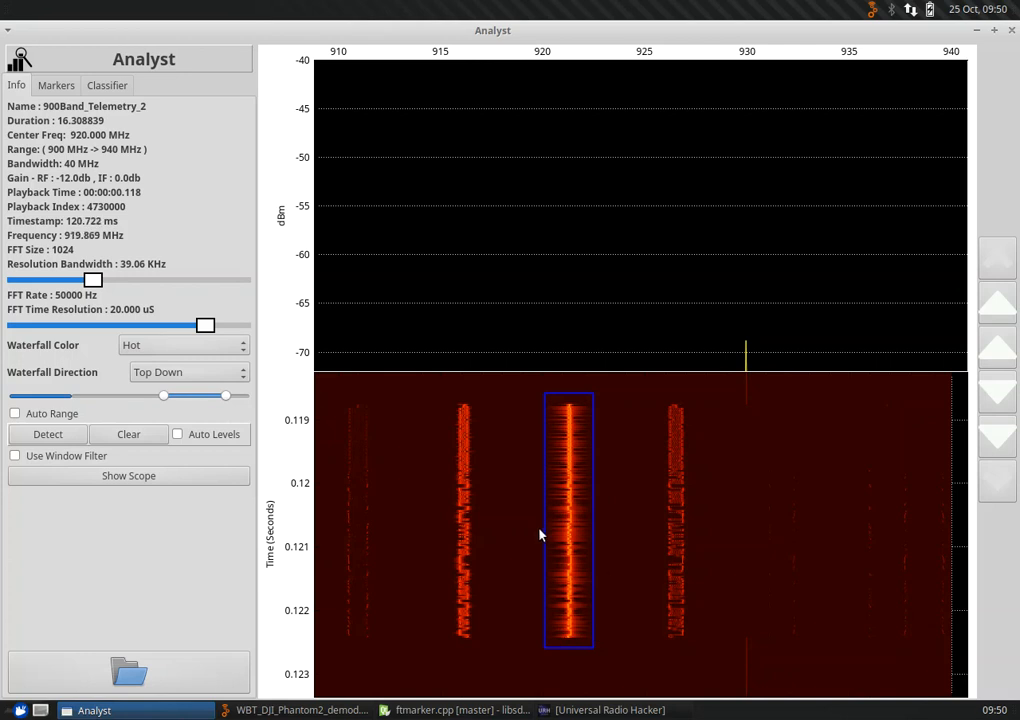
click(56, 84)
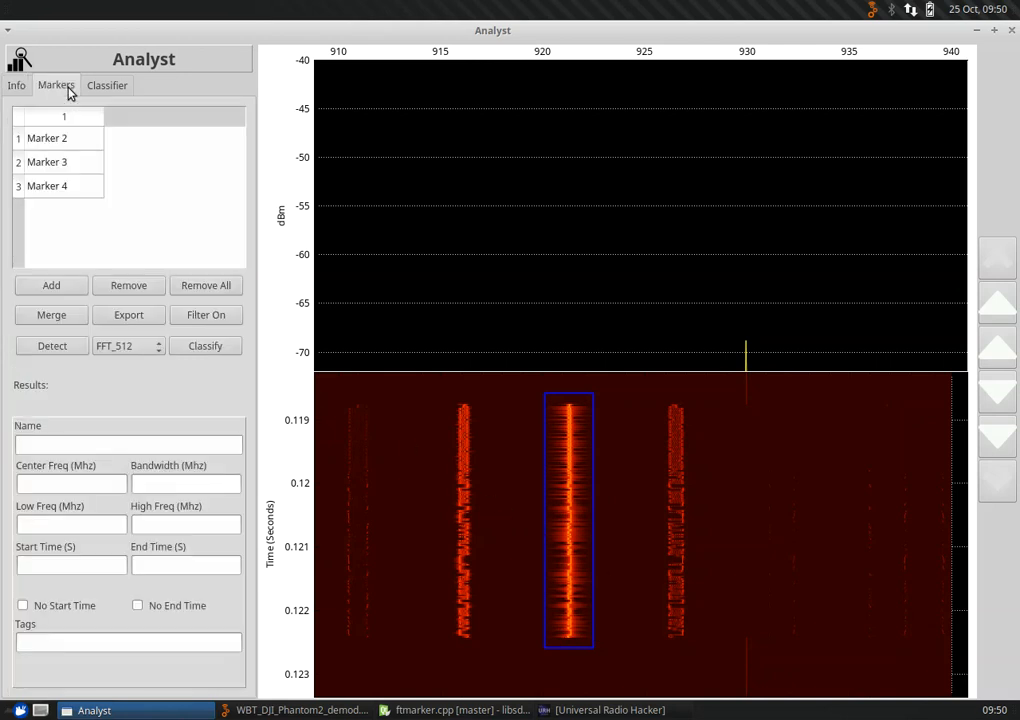
click(52, 284)
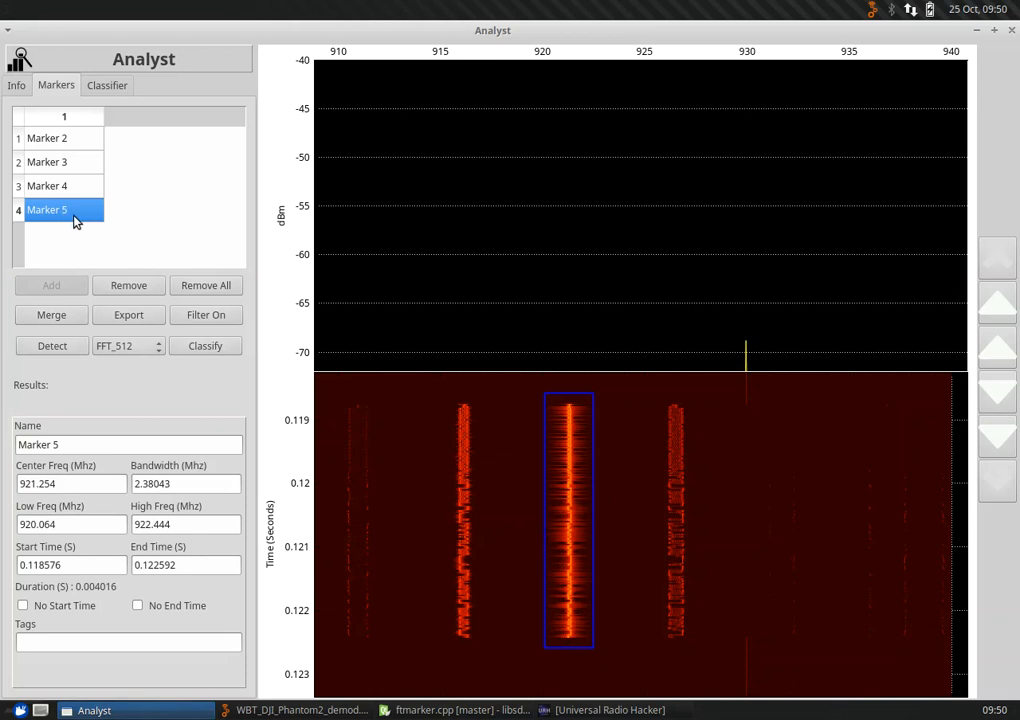
click(72, 482)
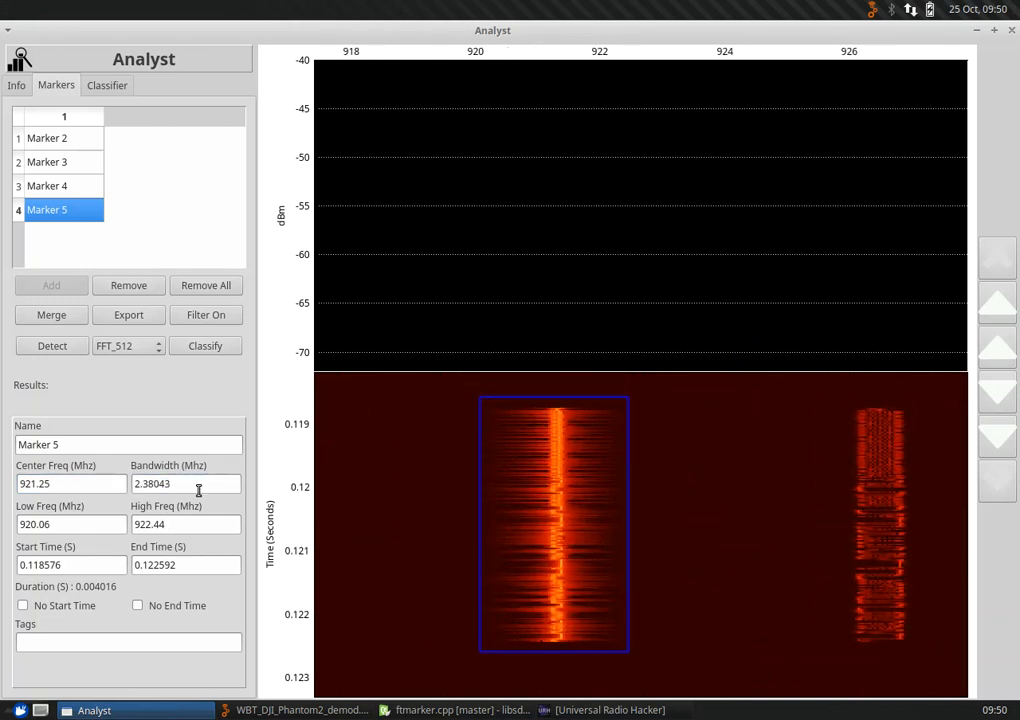
Step: Edit Marker 5 to 1 MHz bandwidth centred at 921.3 MHz, spanning 0 to 3 s
triple_click(184, 482)
text(1)
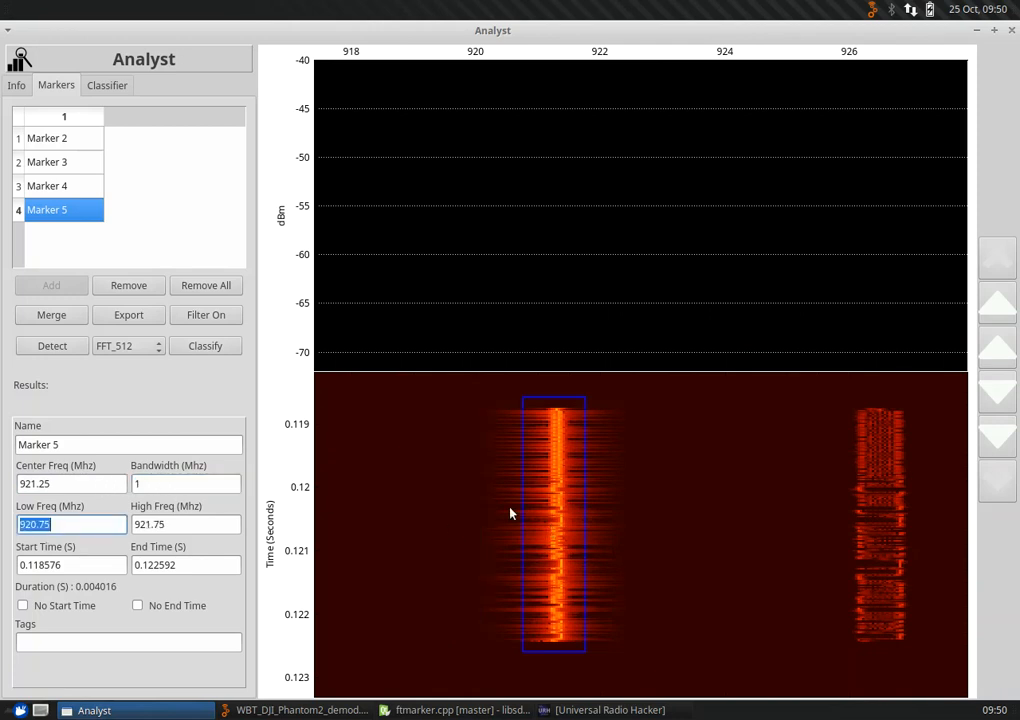
click(70, 482)
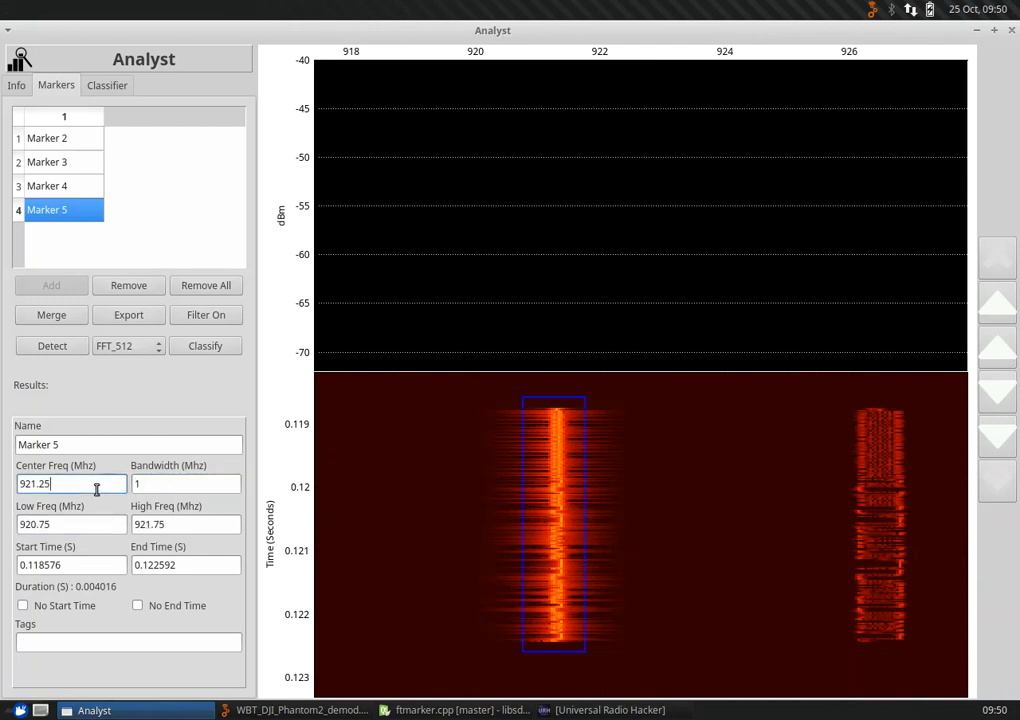
key(BackSpace)
text(3)
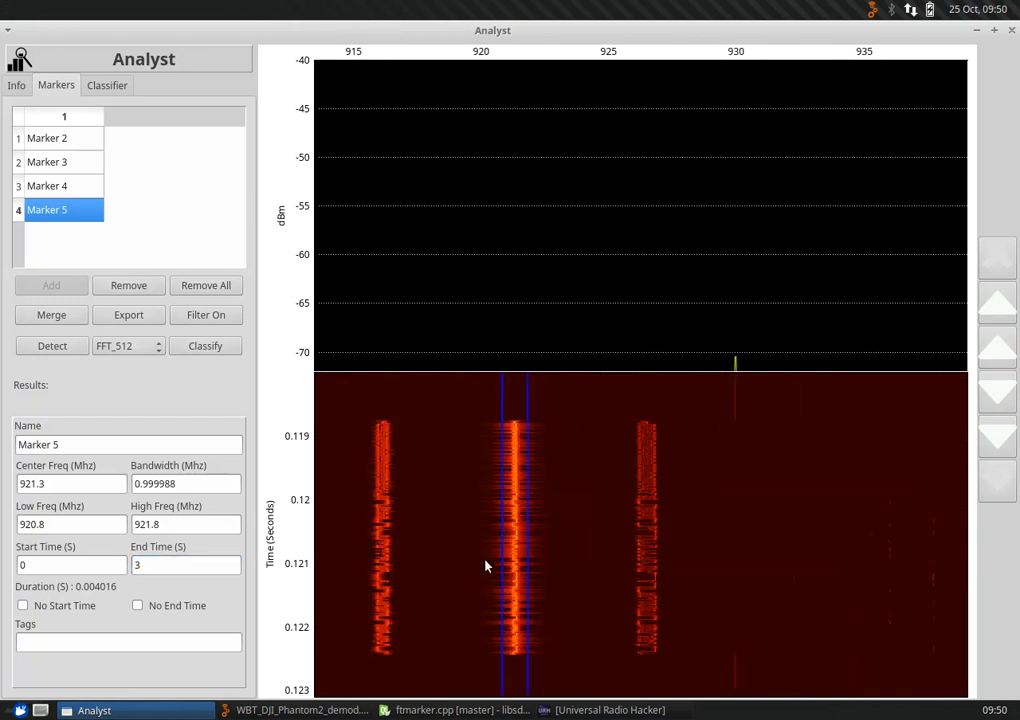
Step: Return to the Info panel and coarsen the waterfall time resolution to 200 µs
click(16, 84)
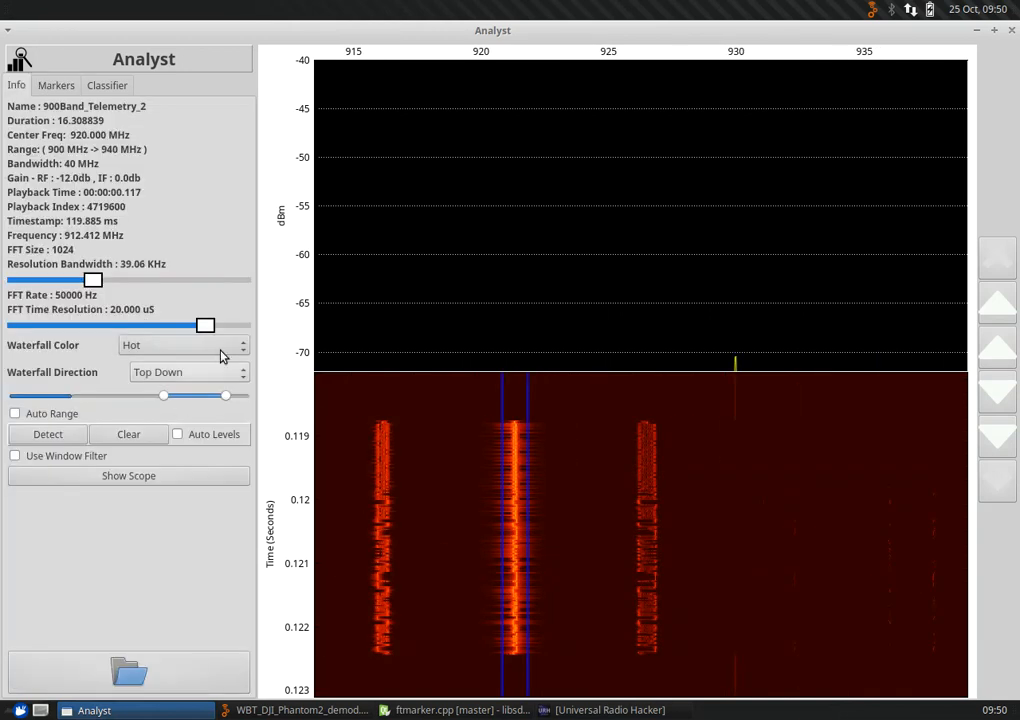
drag(204, 324, 160, 324)
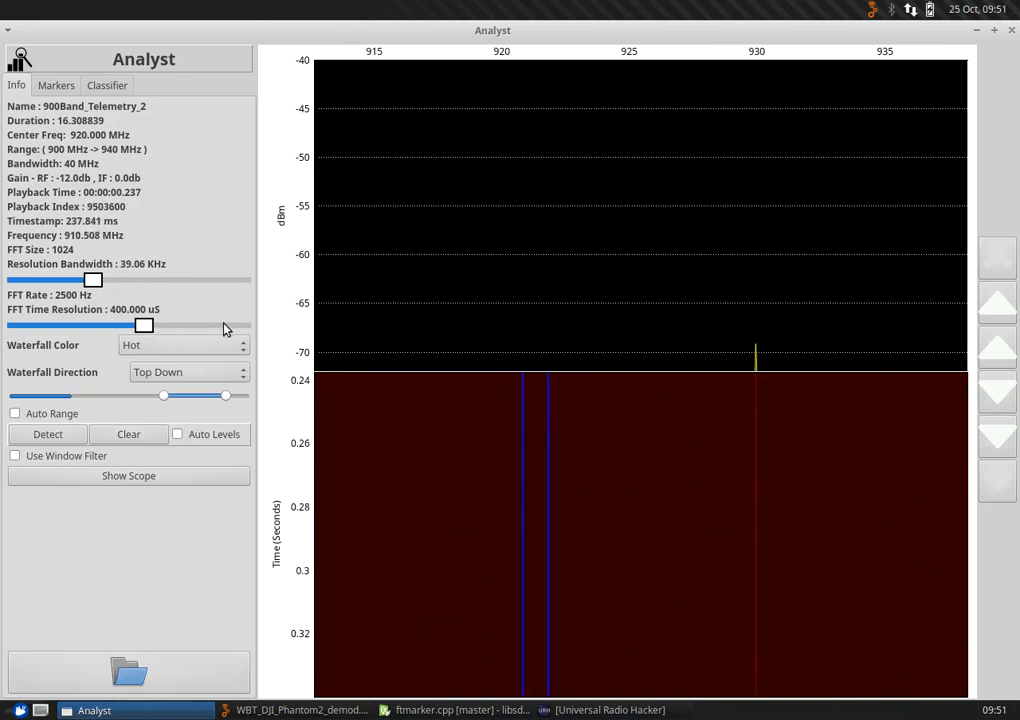
drag(144, 324, 220, 324)
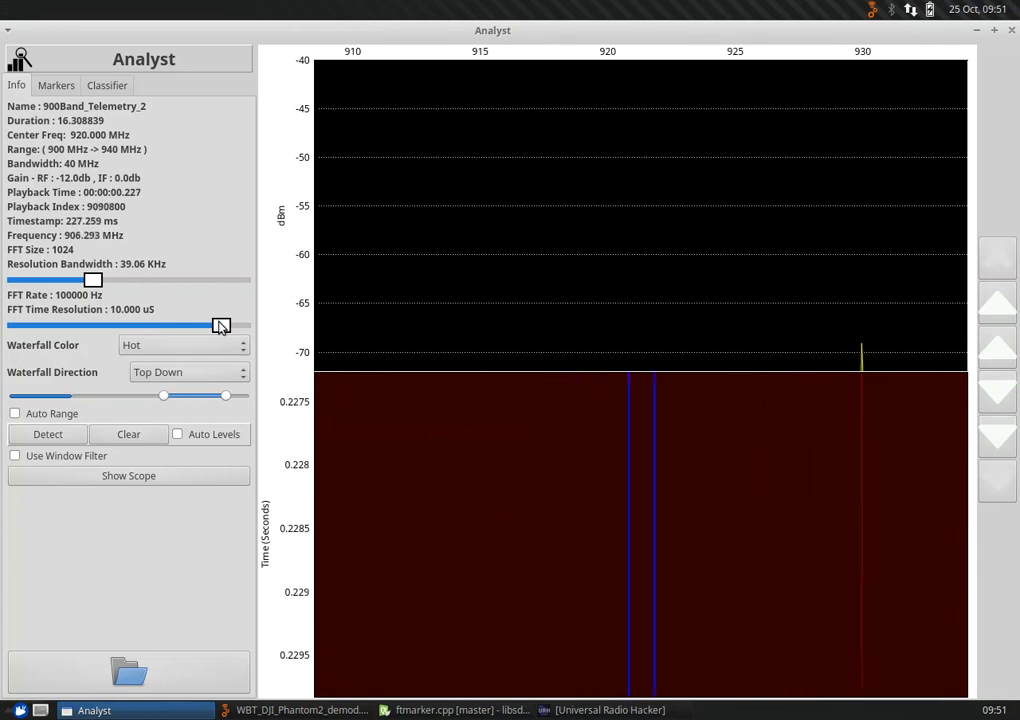
drag(220, 326, 160, 326)
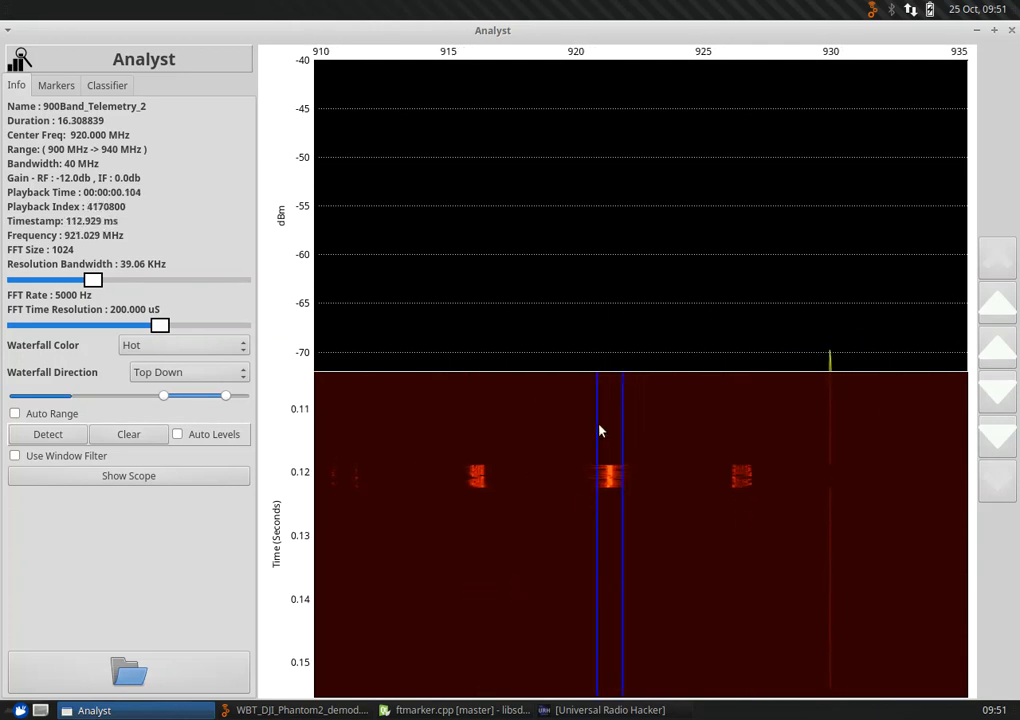
mouse_move(684, 512)
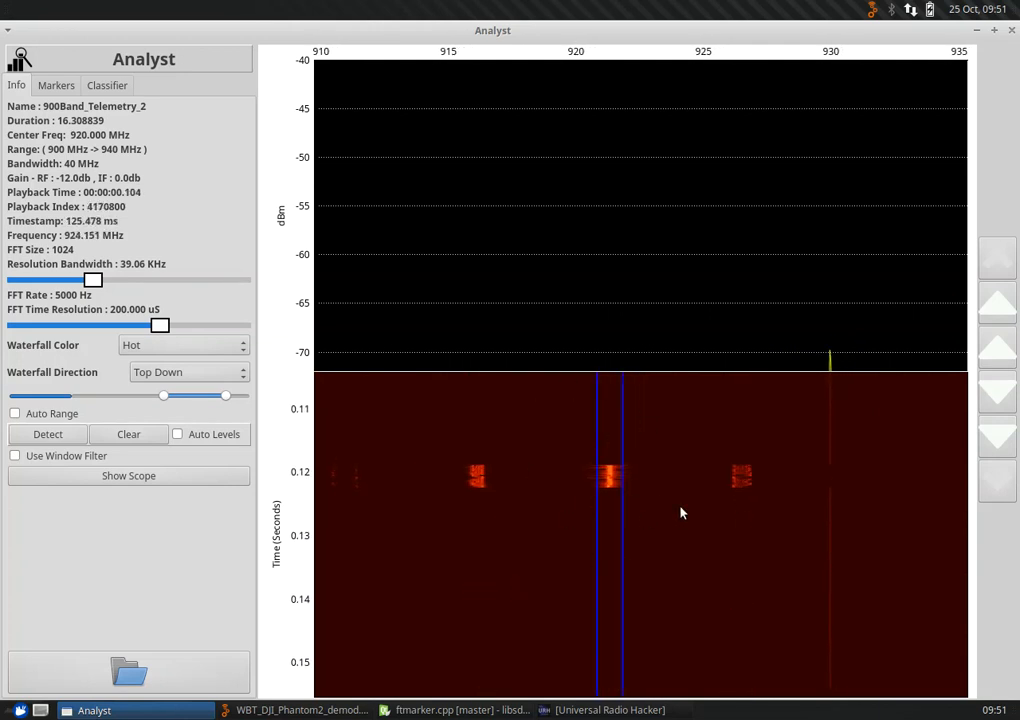
Step: Start exporting Marker 5 and point the Save dialog at /media/sf_WBTDevShared/IQData
click(56, 84)
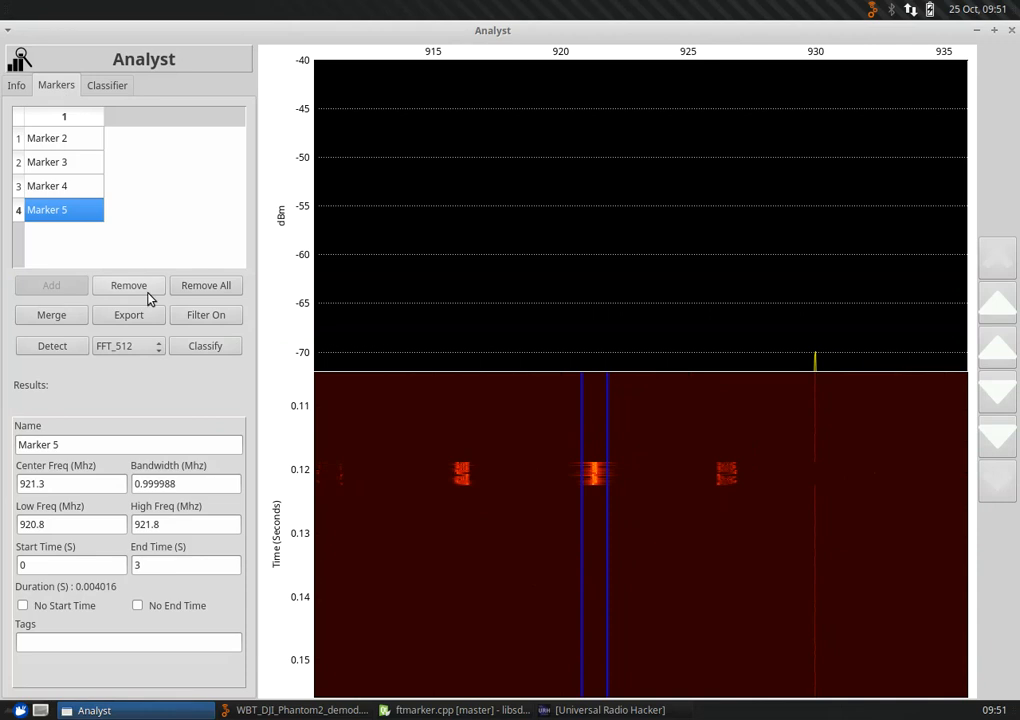
mouse_move(138, 320)
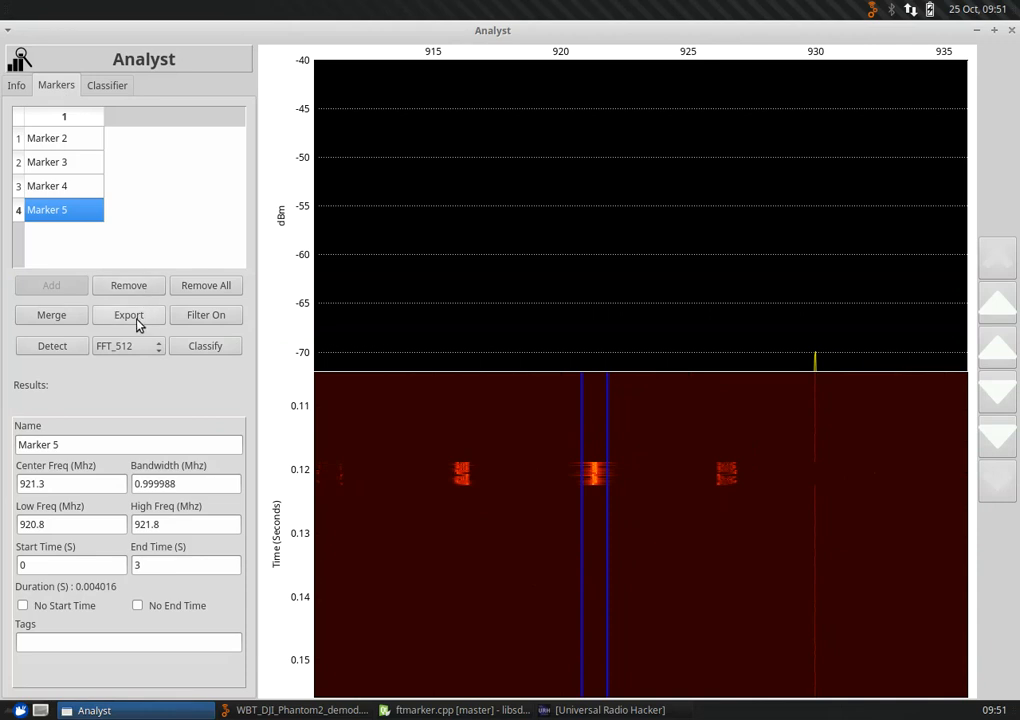
click(128, 314)
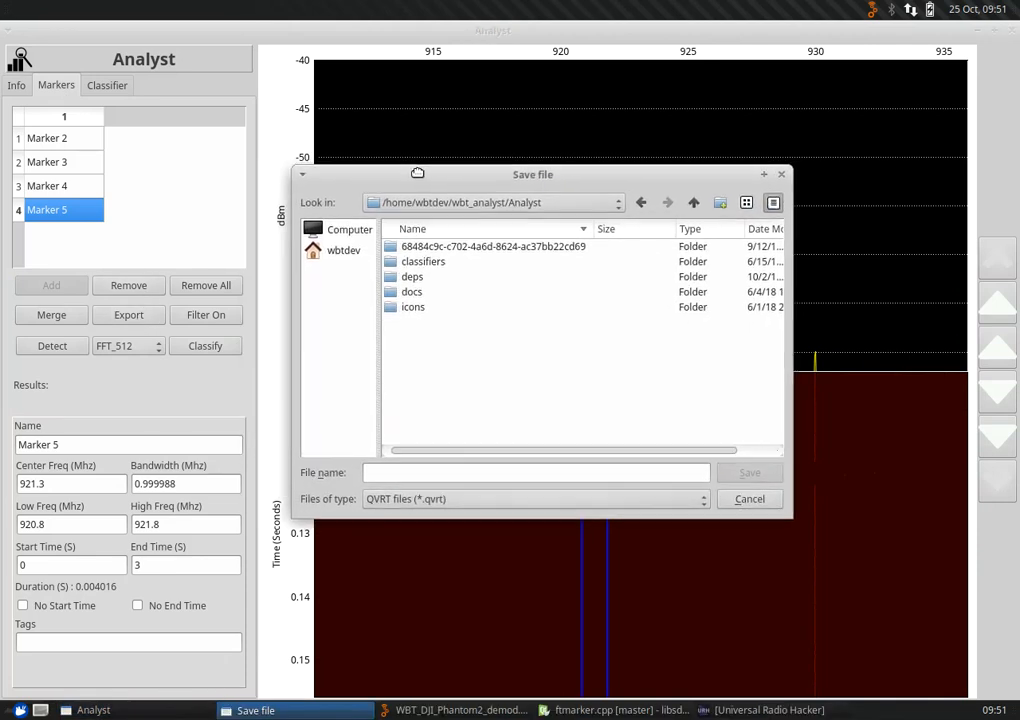
click(616, 202)
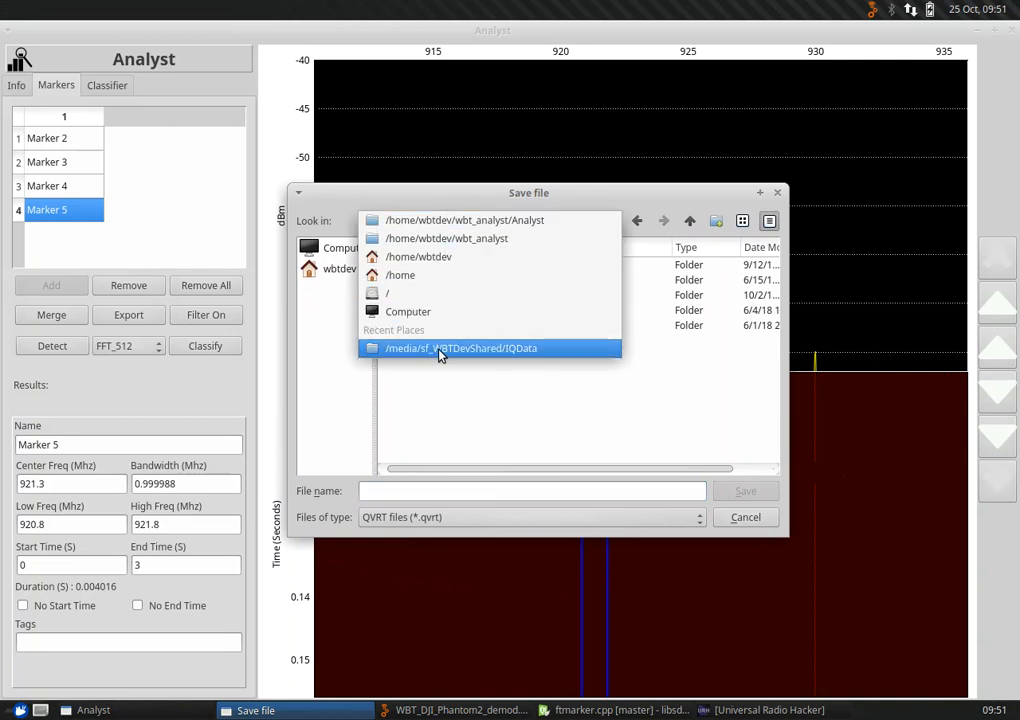
click(460, 348)
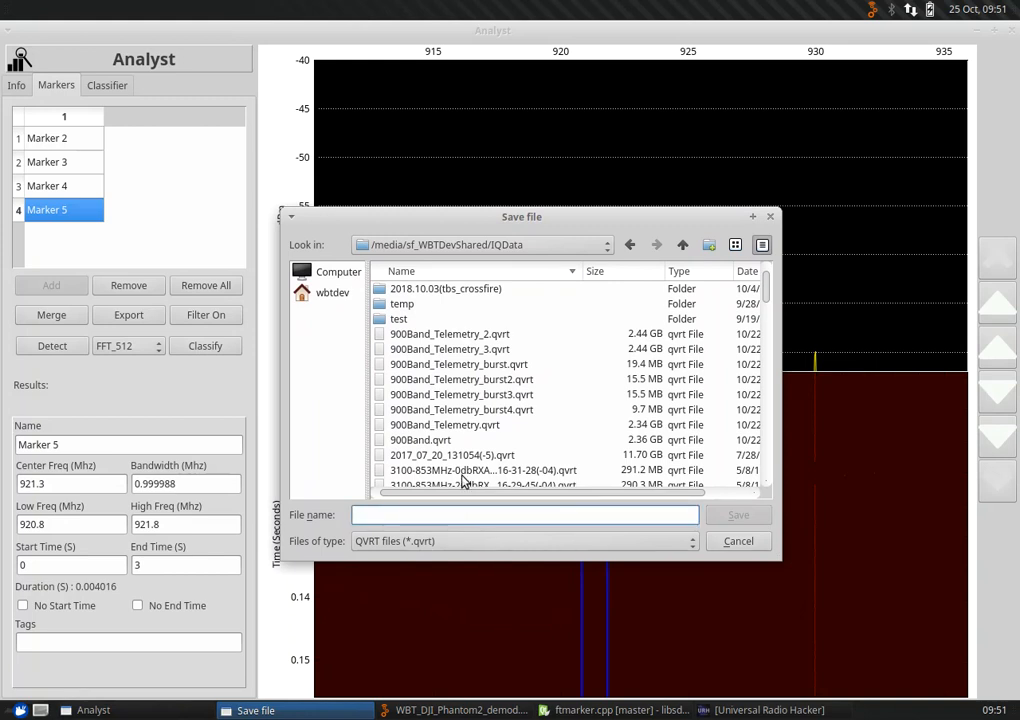
Step: Enter 900_telemetryburst5.qvrt as the export file name
text(900_)
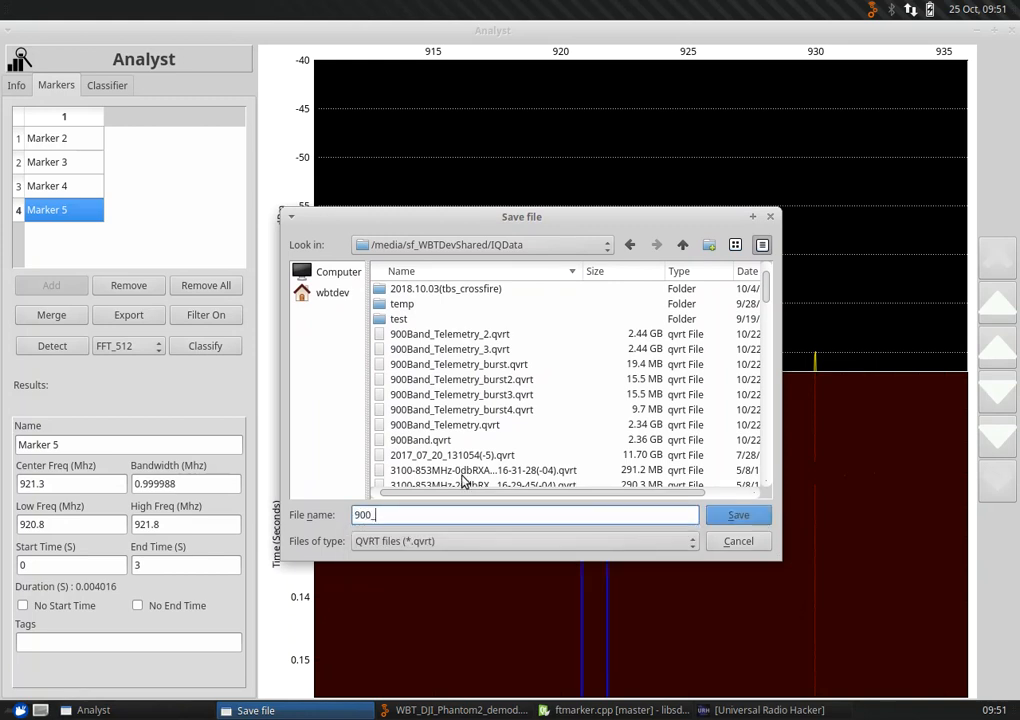
text(tele)
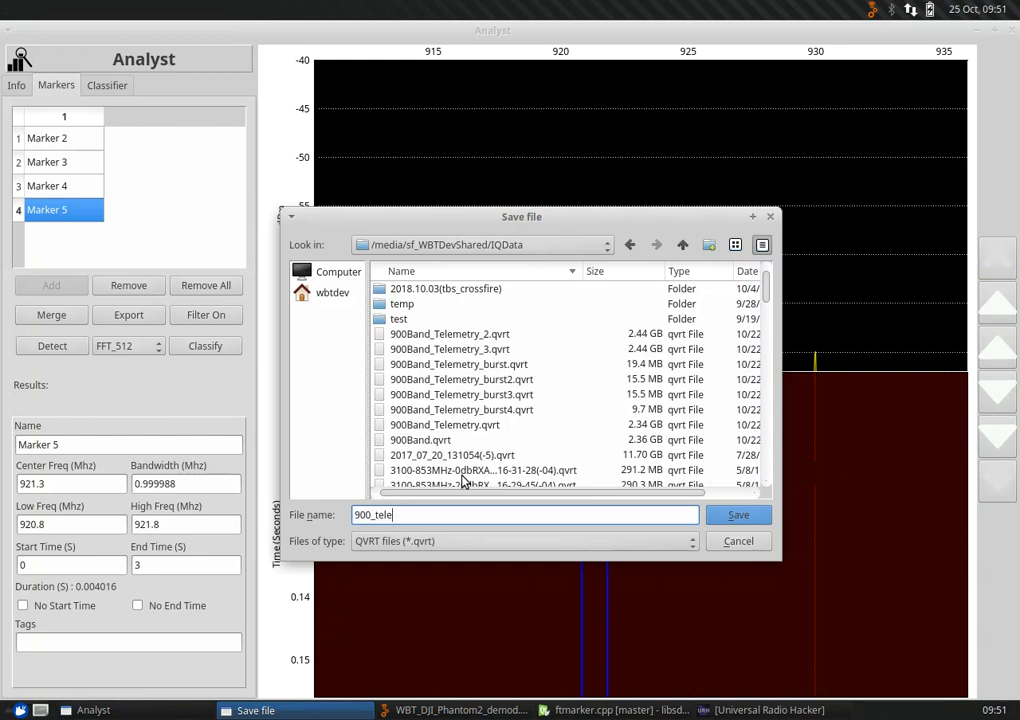
text(metryburst)
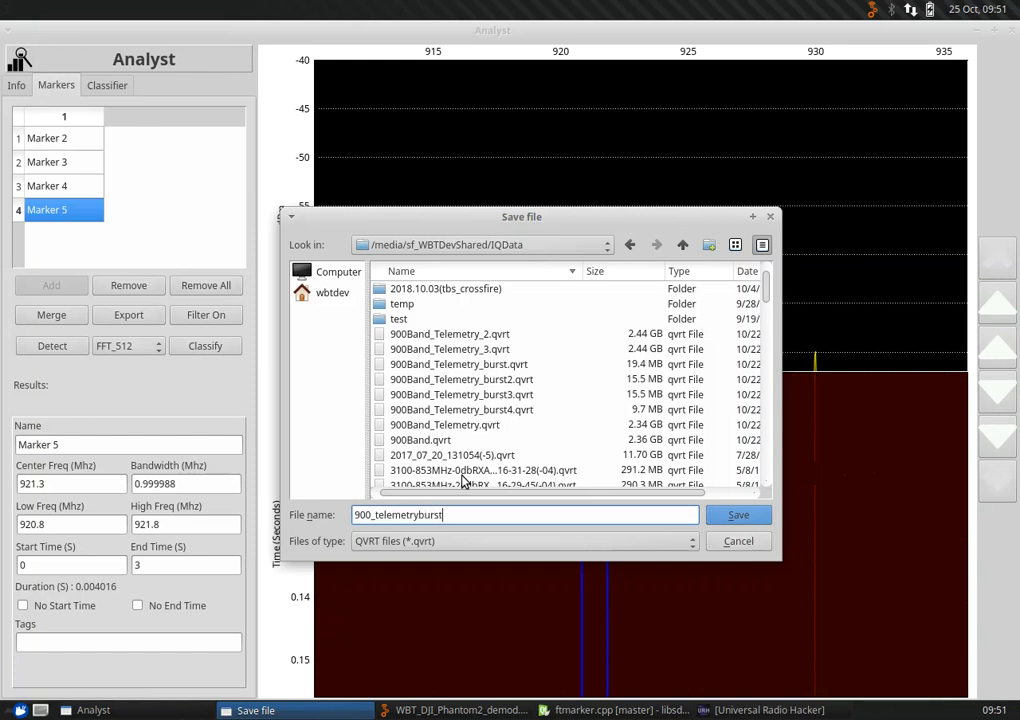
text(5)
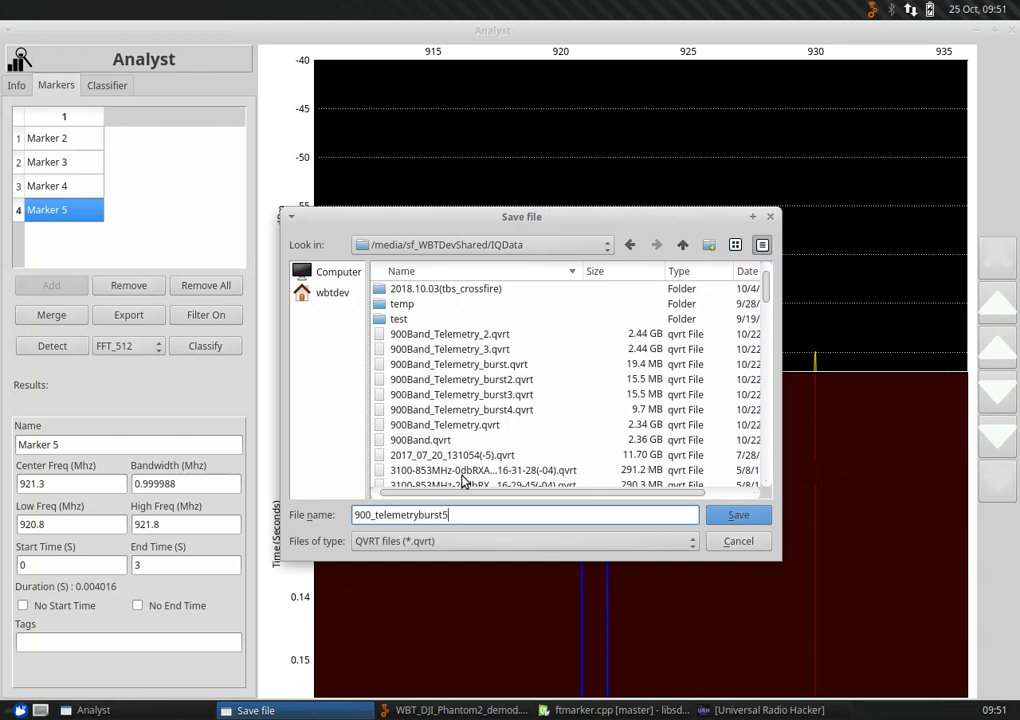
text(.qvrt)
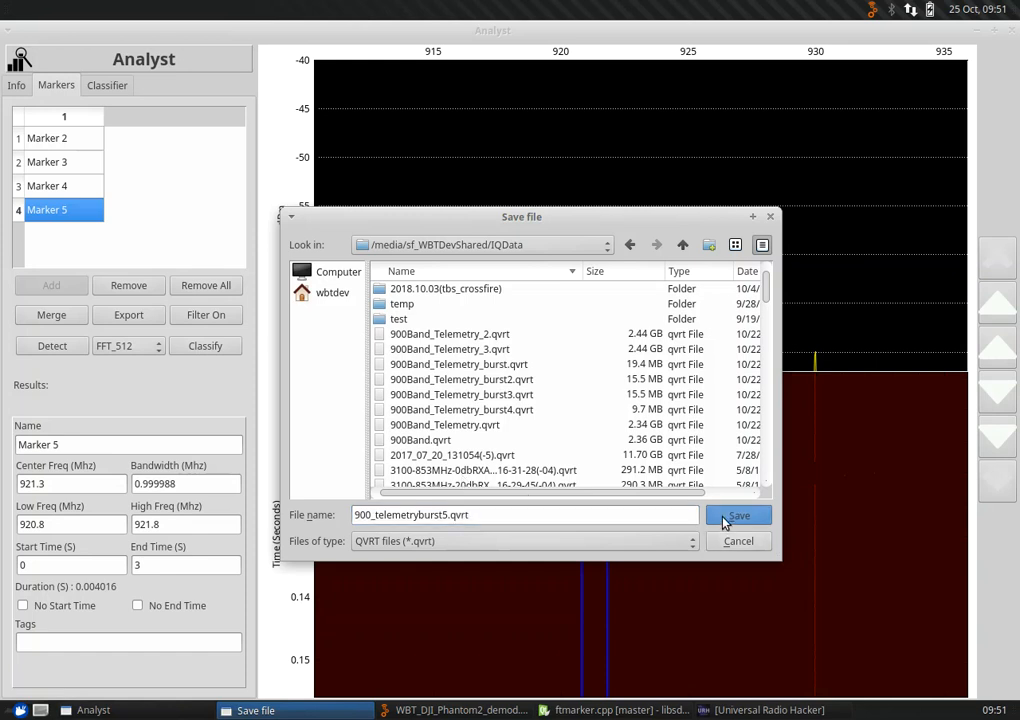
Step: Save the Marker 5 burst and let the Resampling File progress run
click(738, 516)
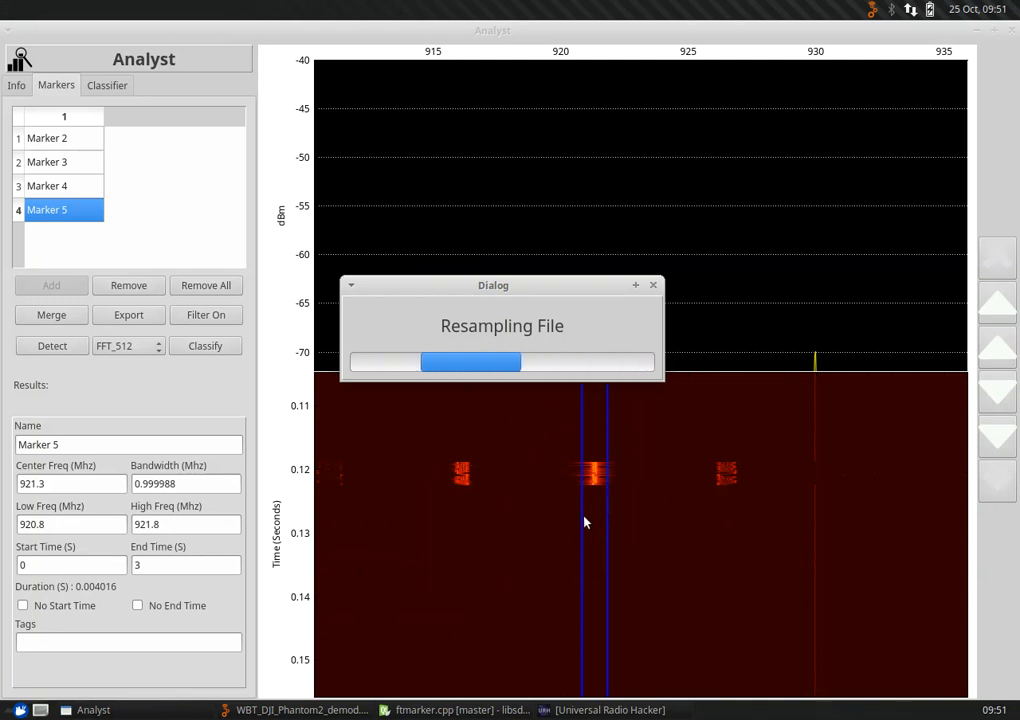
mouse_move(600, 528)
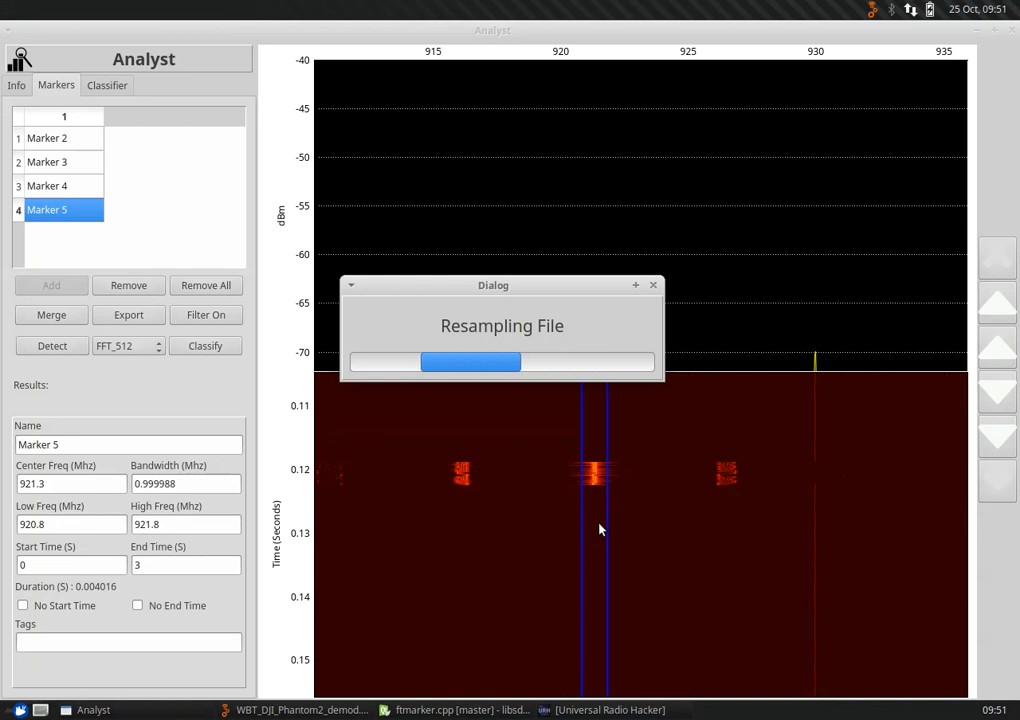
mouse_move(604, 456)
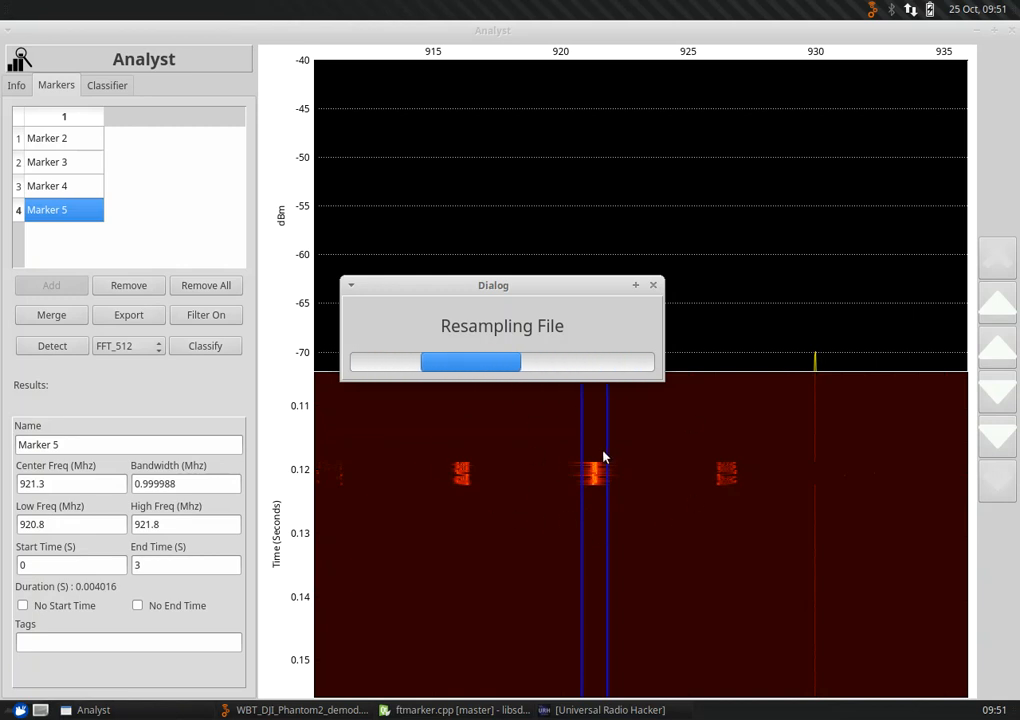
mouse_move(414, 444)
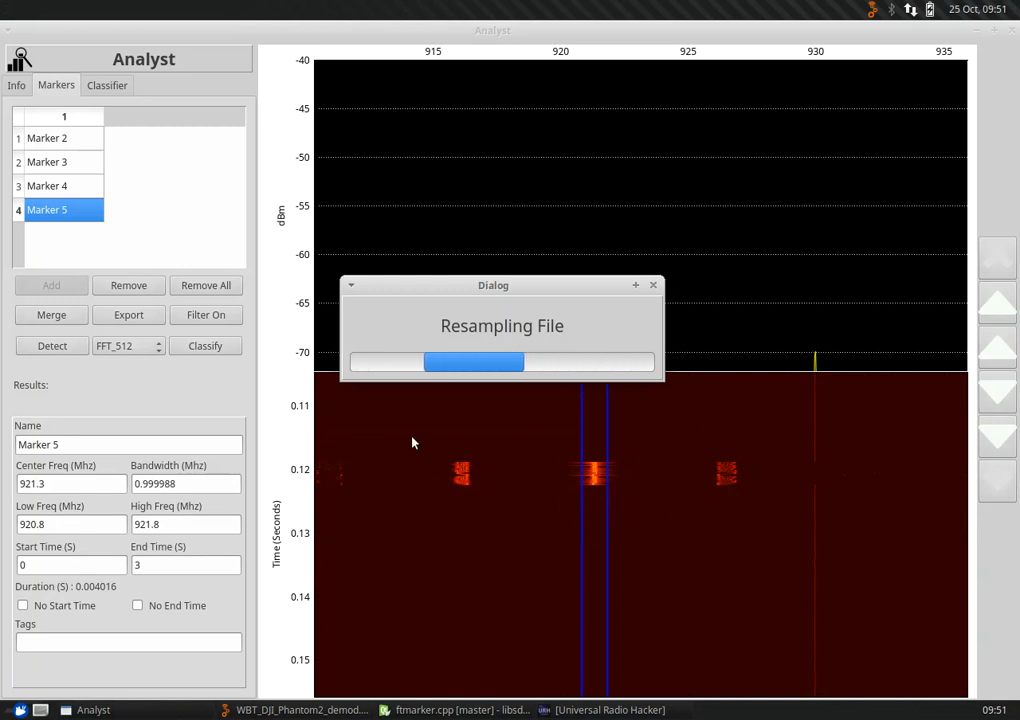
mouse_move(528, 476)
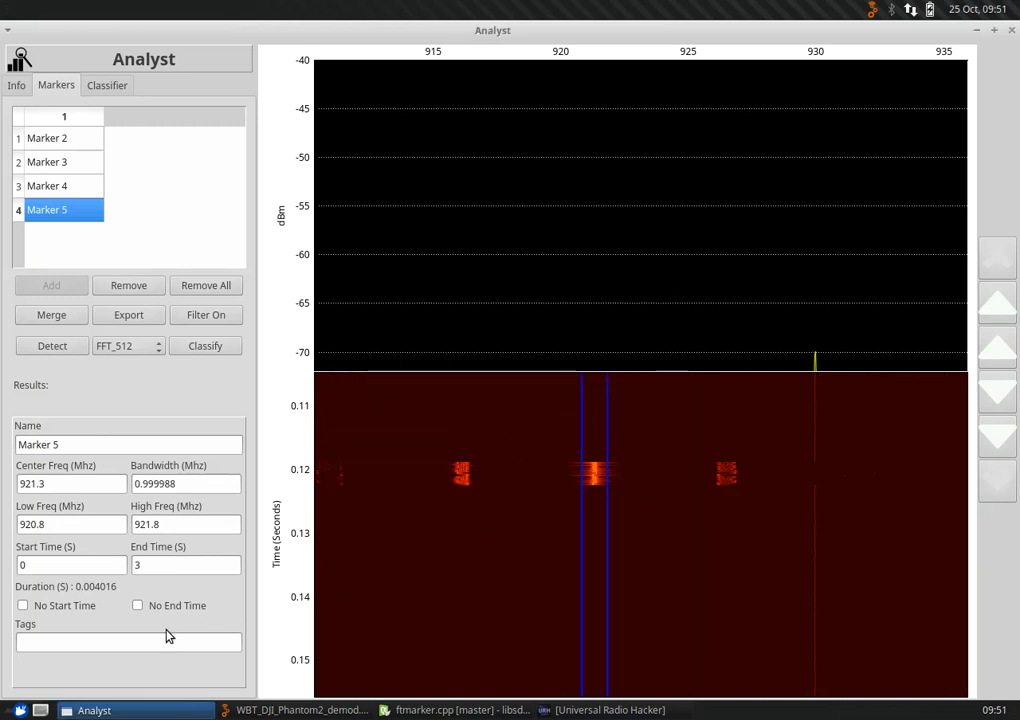
Step: Open the newly exported 900_telemetryburst5.qvrt recording from the Info panel
click(16, 84)
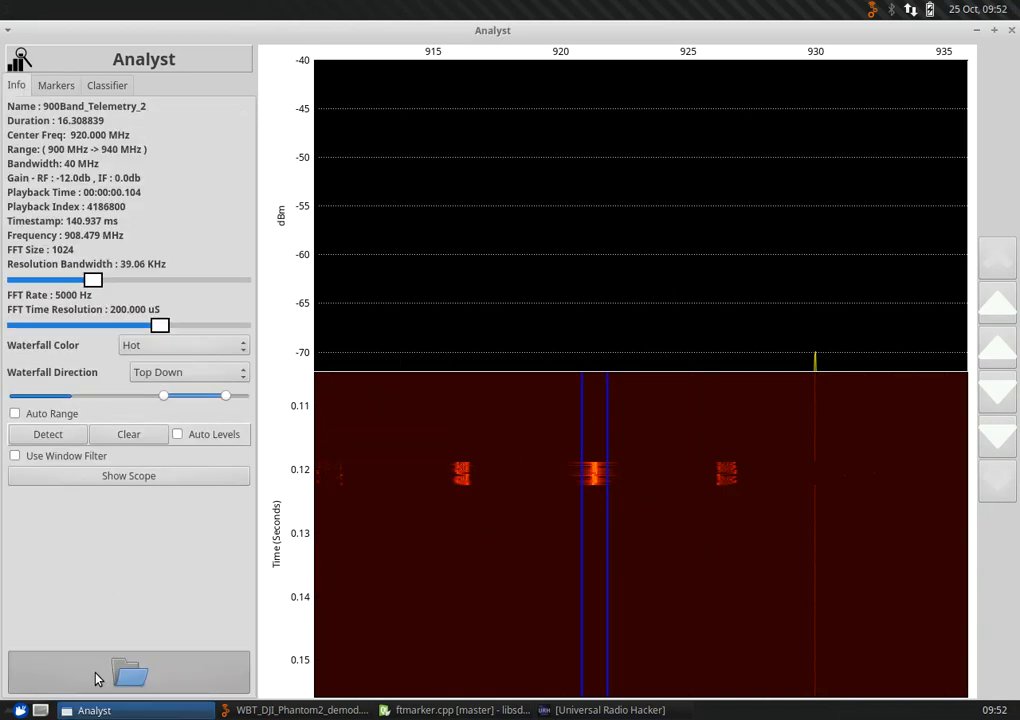
click(128, 672)
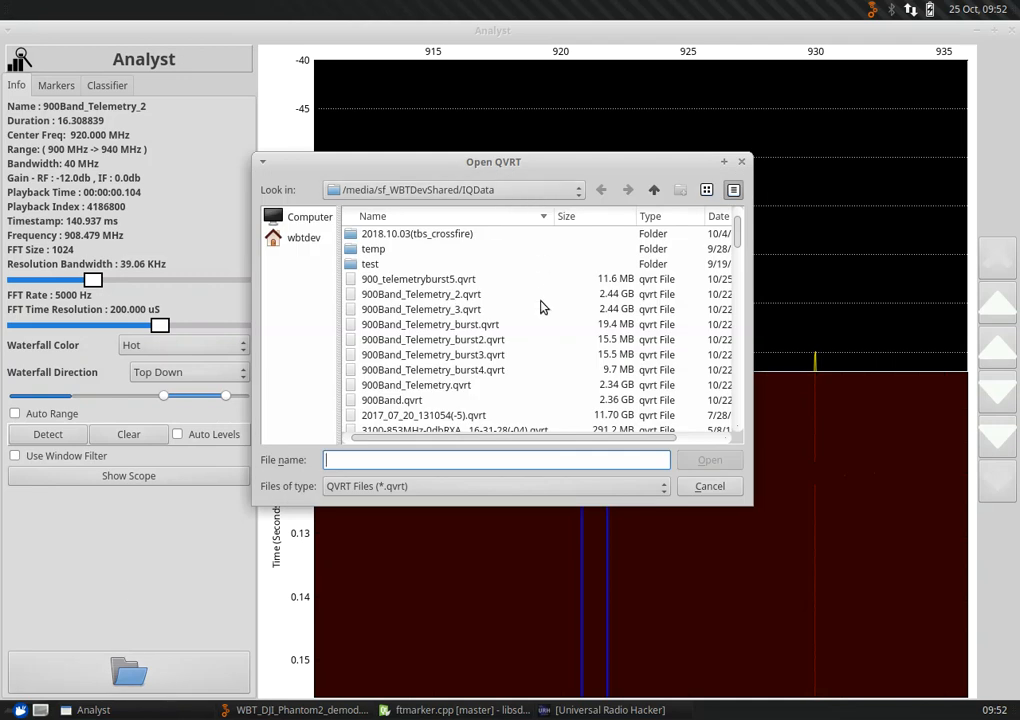
mouse_move(450, 280)
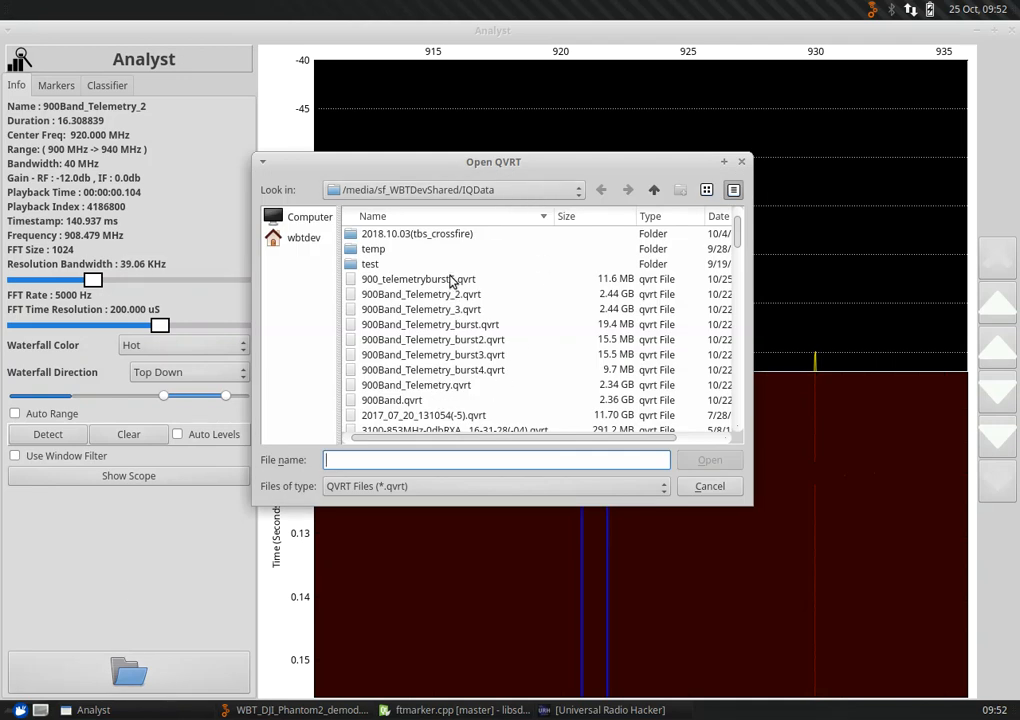
click(708, 486)
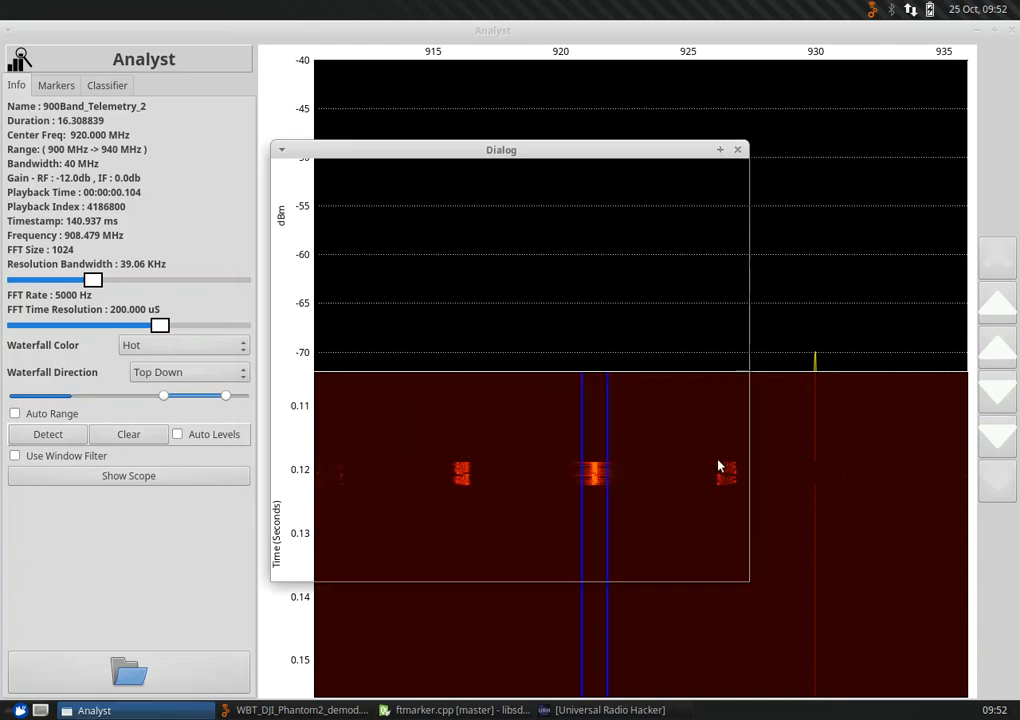
click(738, 148)
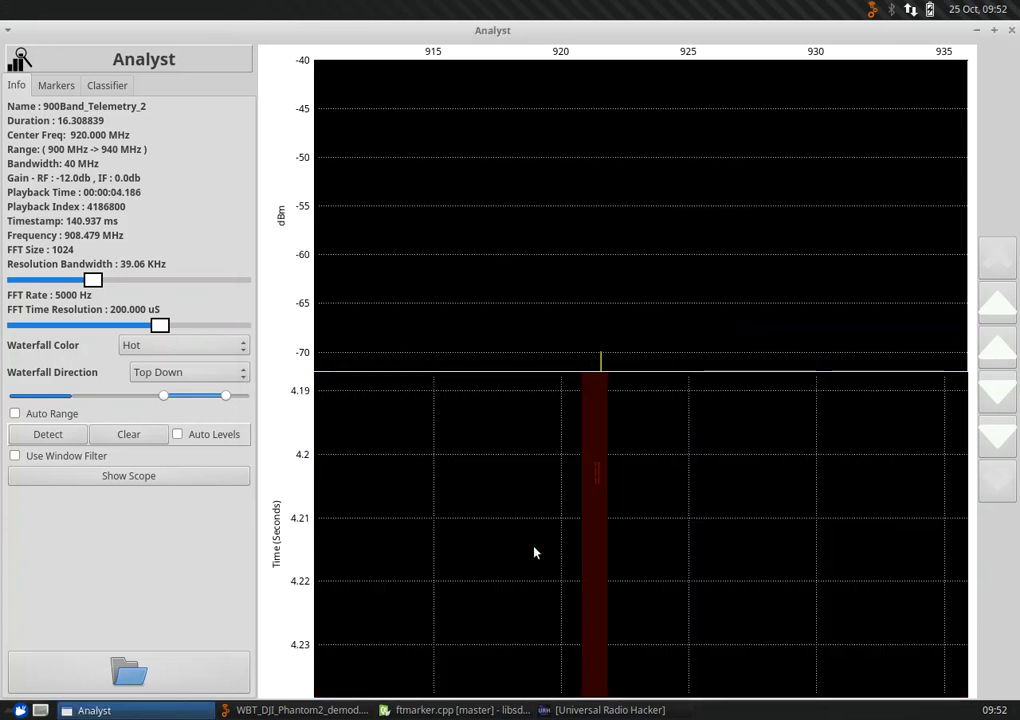
Step: Set the burst's spectrogram to 20 µs time resolution with a 256-sample FFT
click(16, 412)
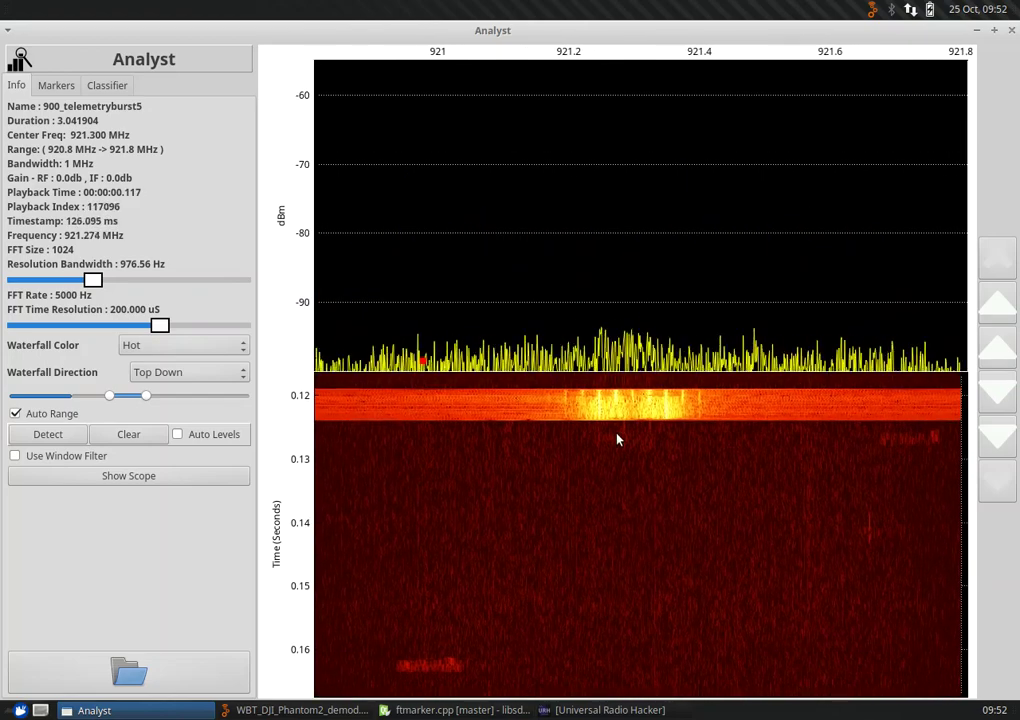
drag(160, 324, 204, 324)
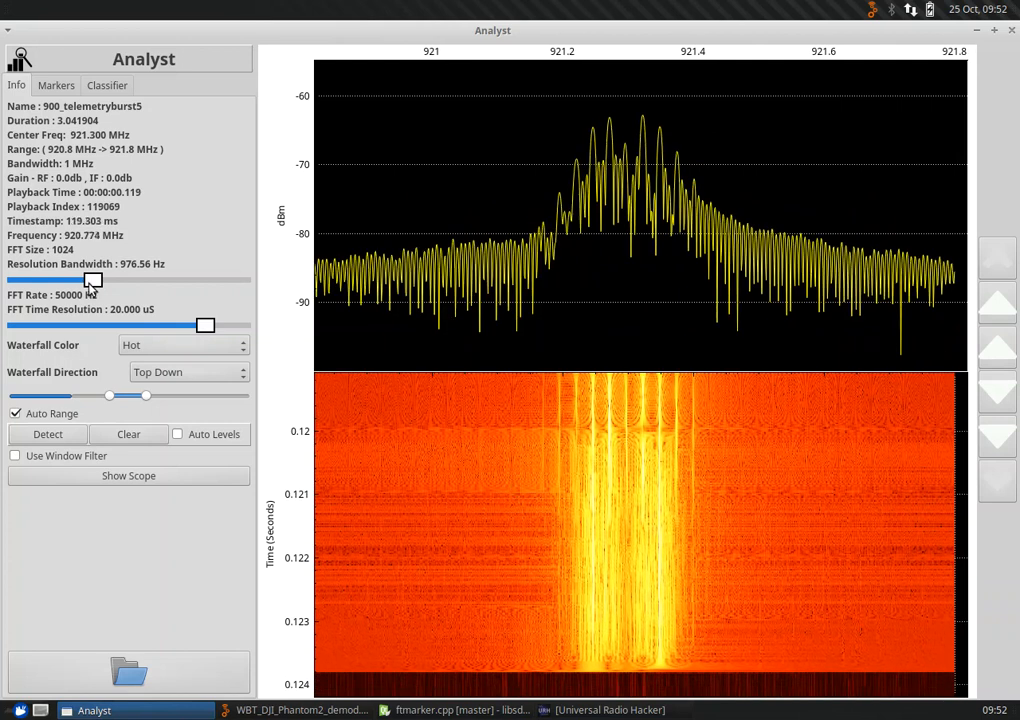
drag(92, 280, 56, 280)
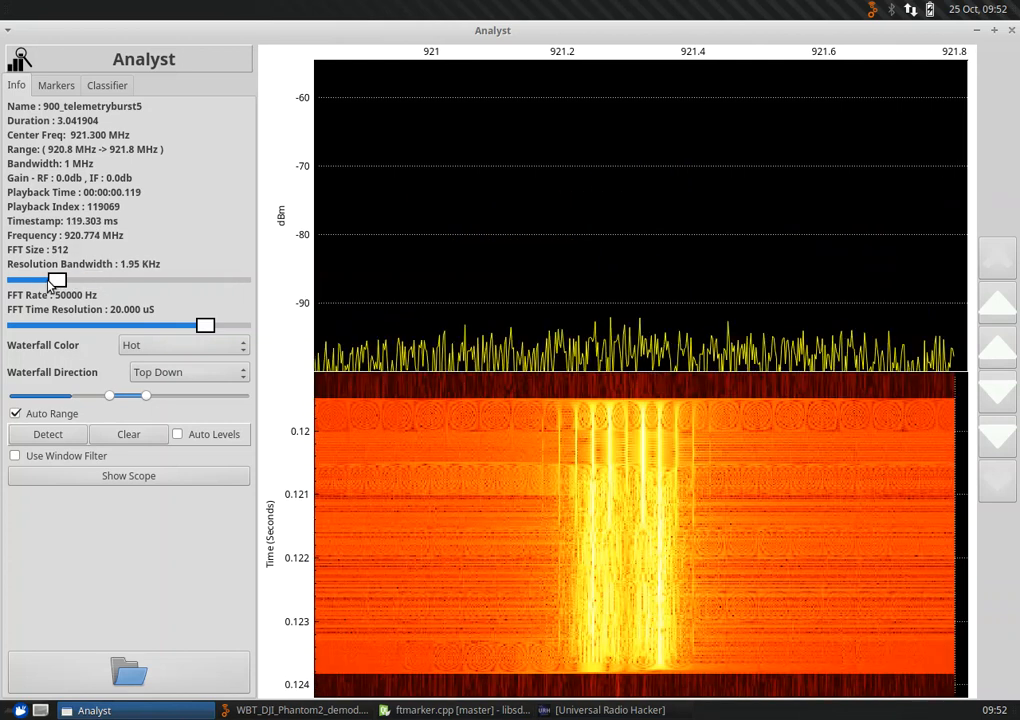
drag(56, 280, 20, 280)
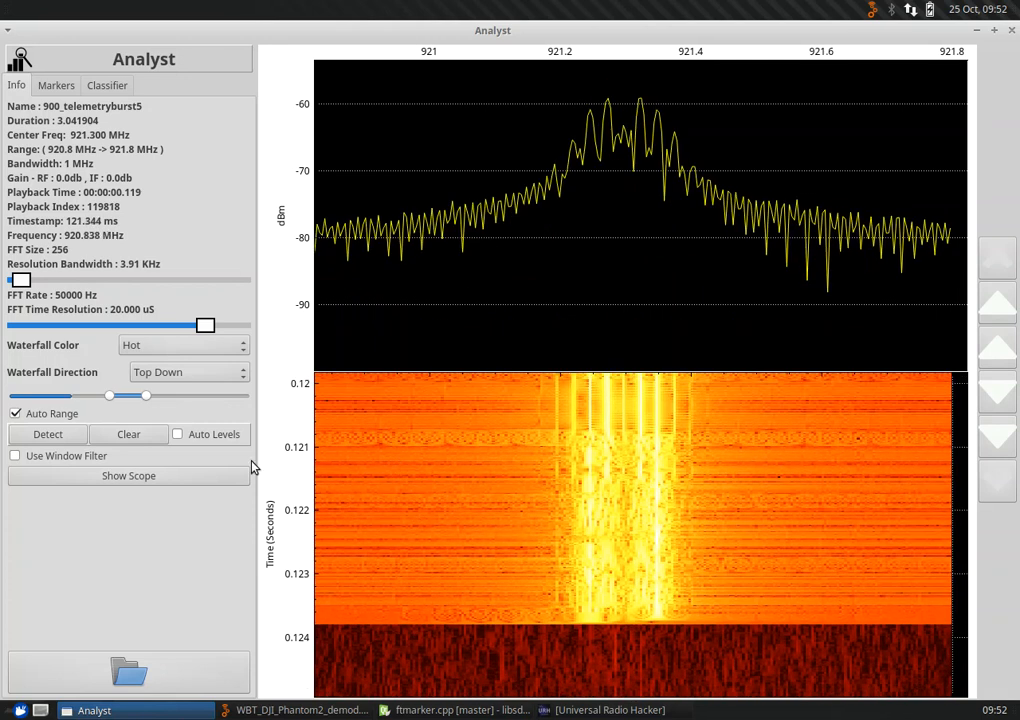
Step: Show the scope with FM Demod enabled and # Samples set to 2000
click(128, 476)
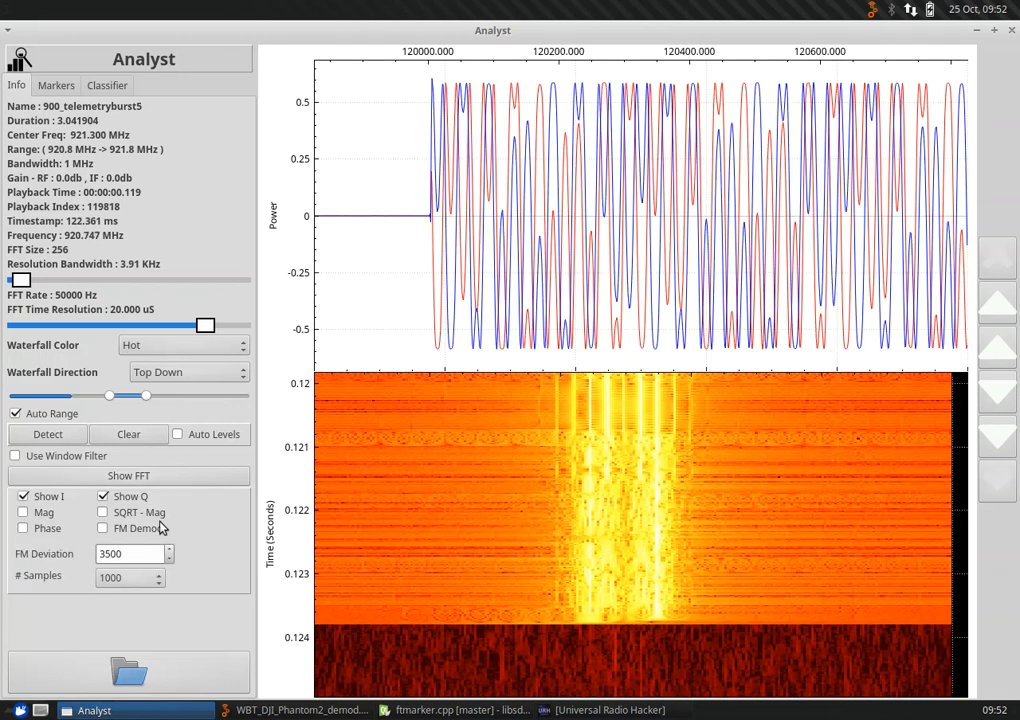
click(104, 528)
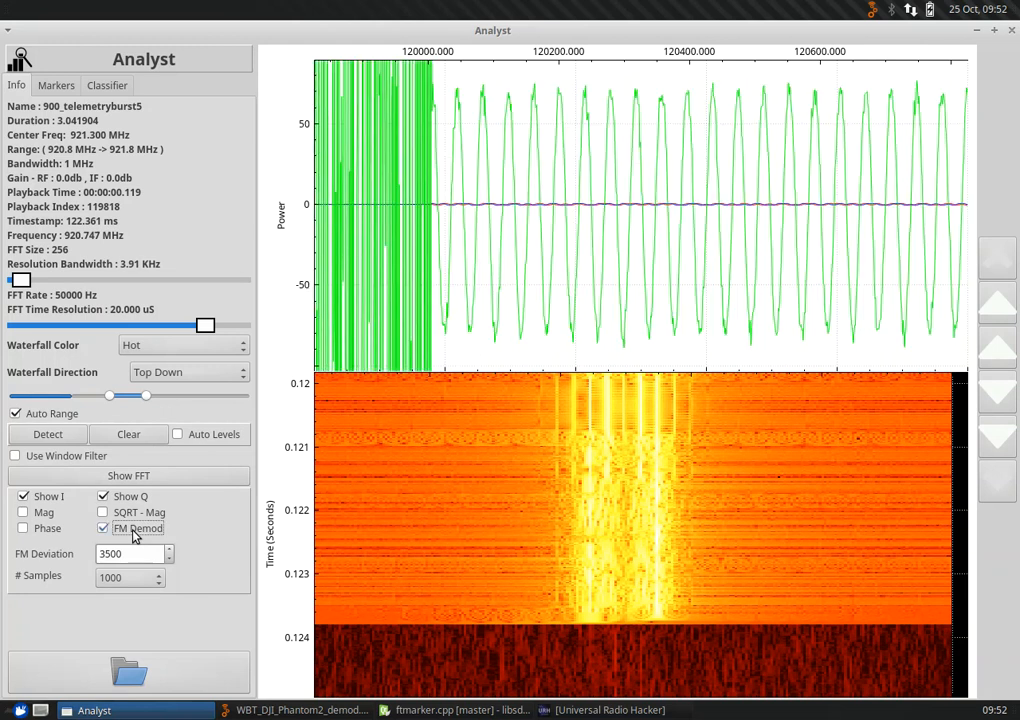
click(130, 576)
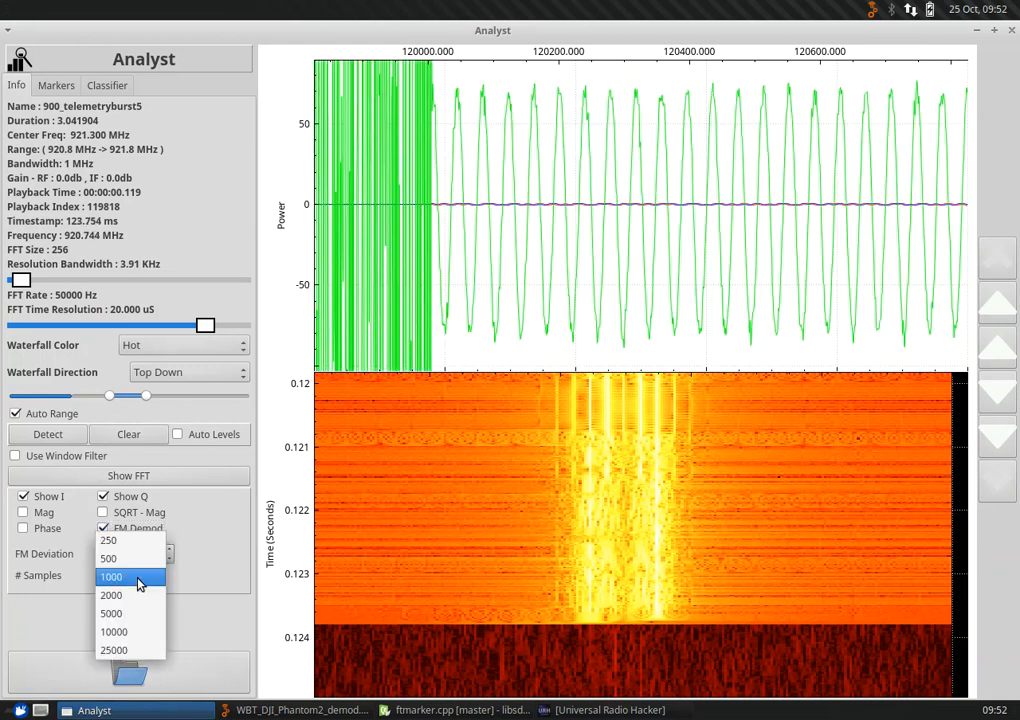
click(112, 596)
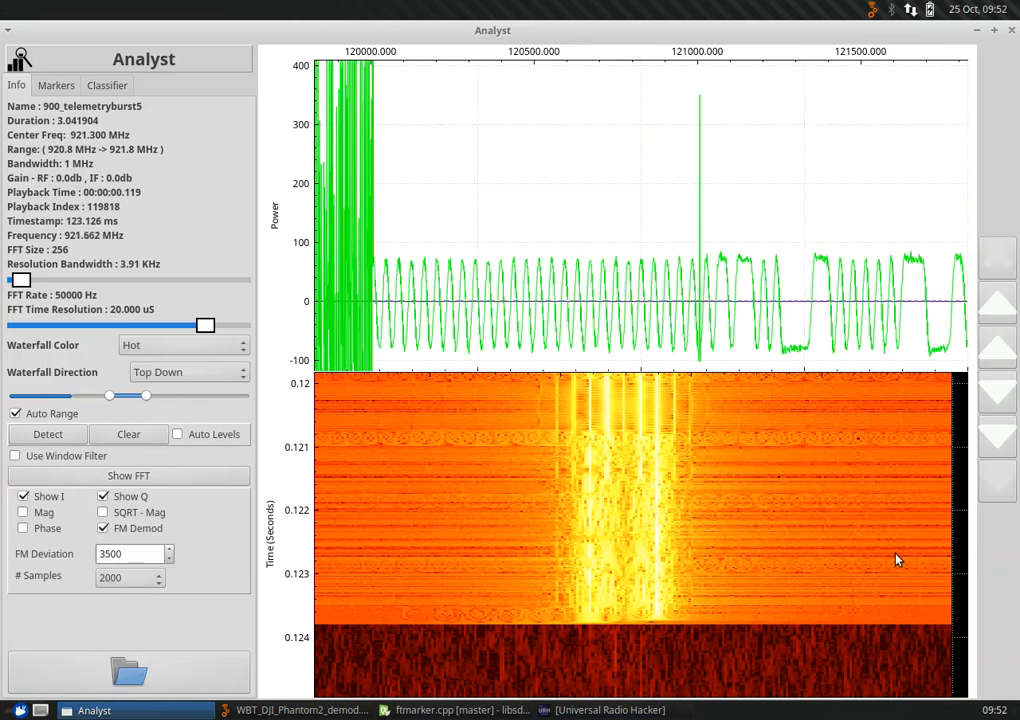